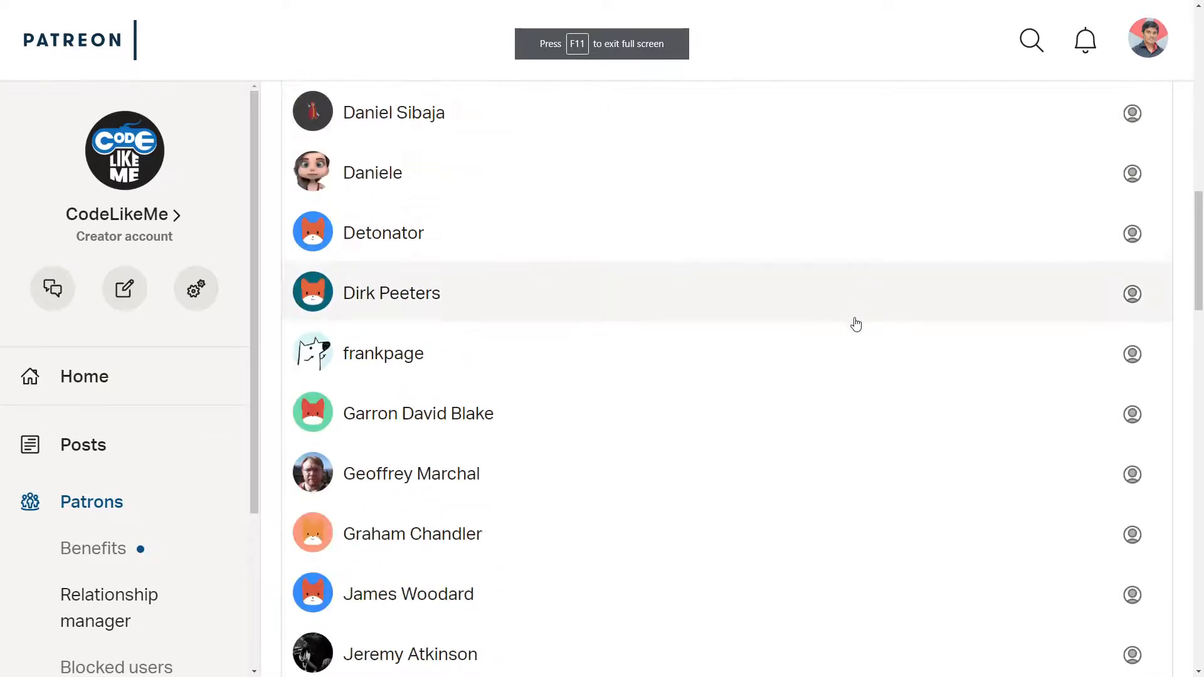
Step: Scroll the Patreon patron list and load the next page, patrons 51 onward
scroll("down", 3)
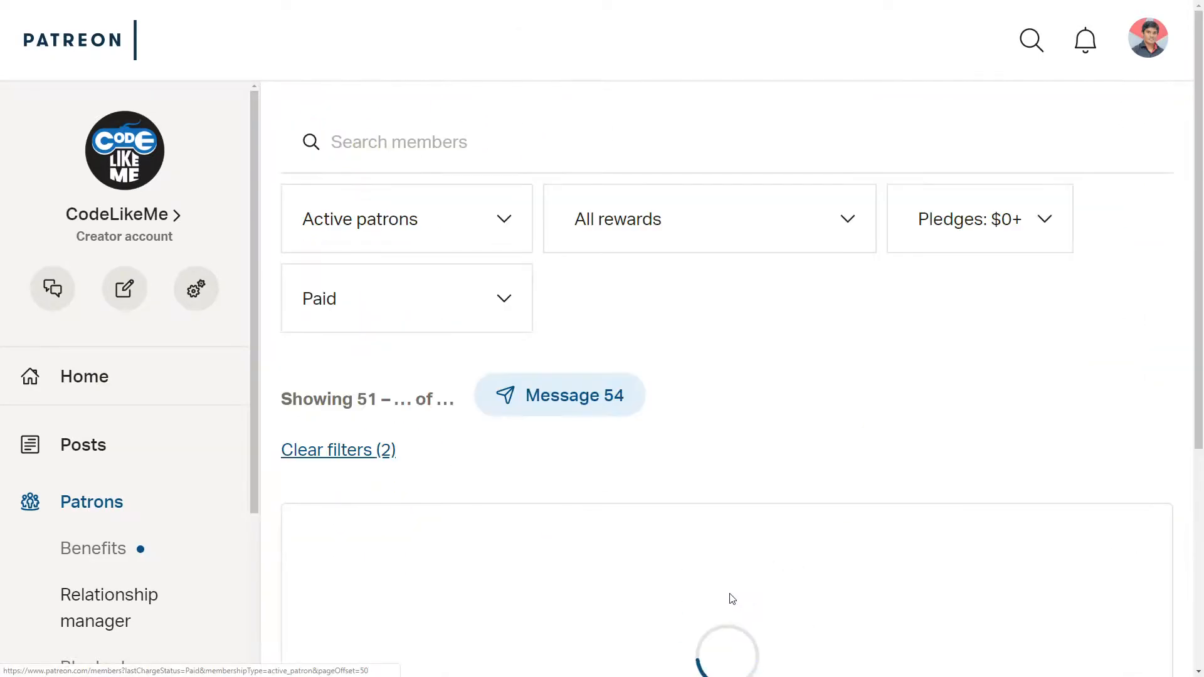
left_click(754, 607)
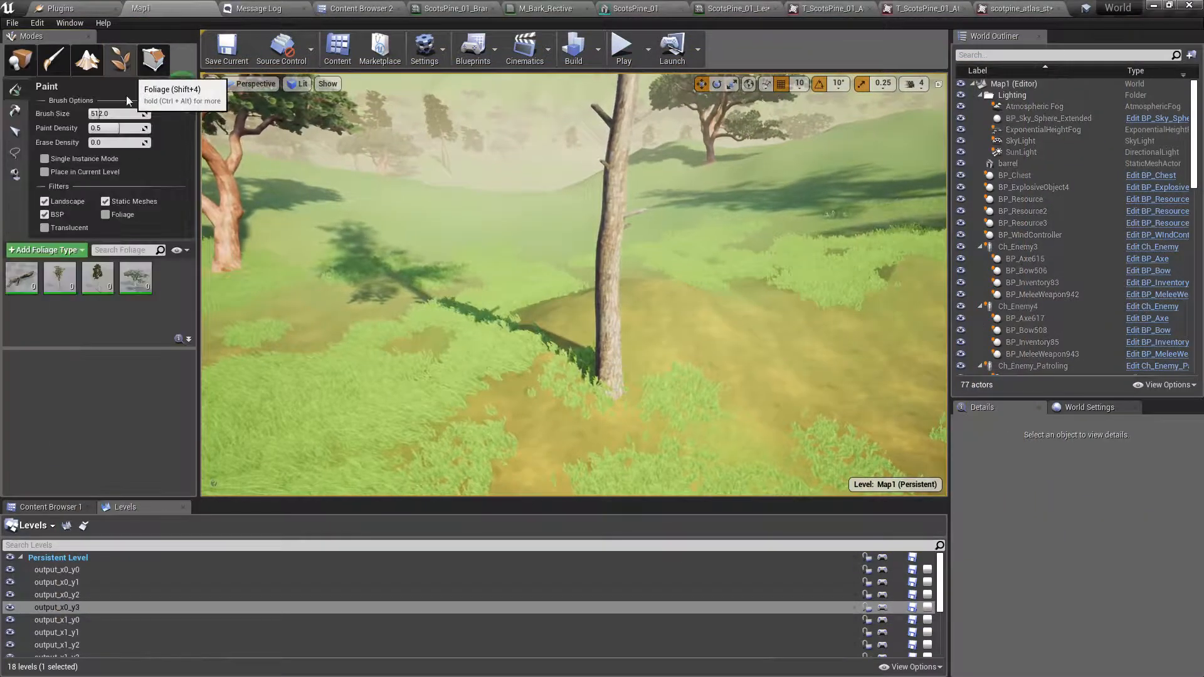
Step: Open T_ScotsPine_Bark_01_Tex in the texture editor and zoom out to fit the 2048x4096 texture
left_click(98, 278)
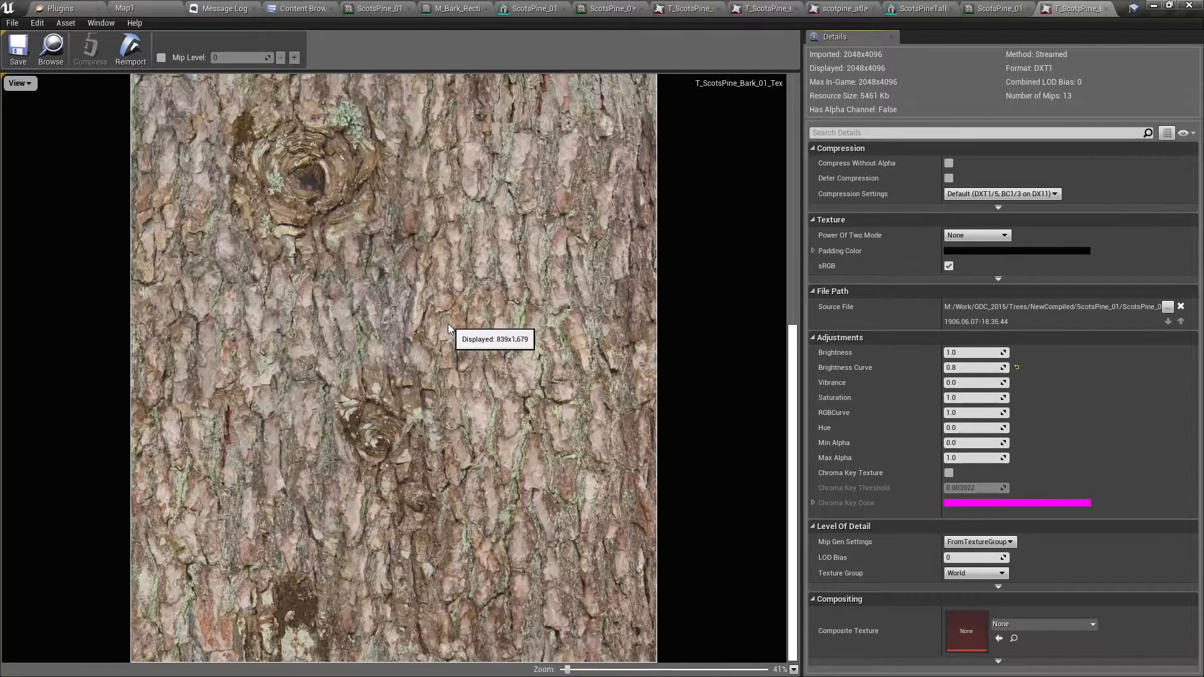
scroll("down", 3)
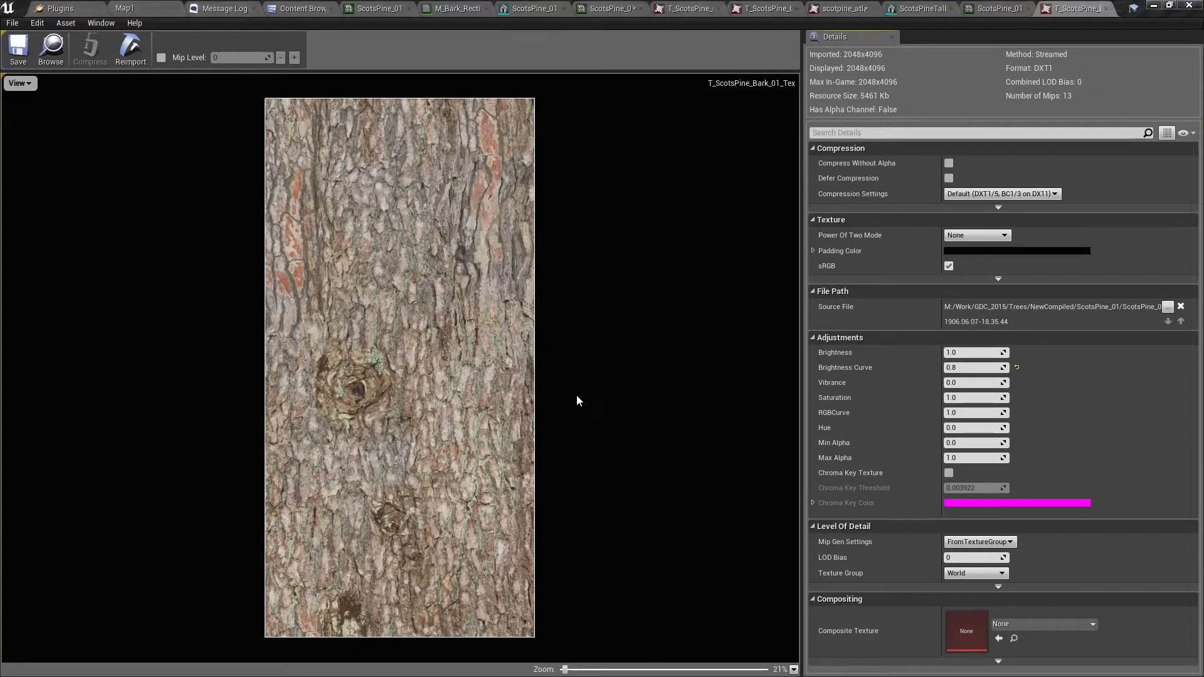
mouse_move(561, 399)
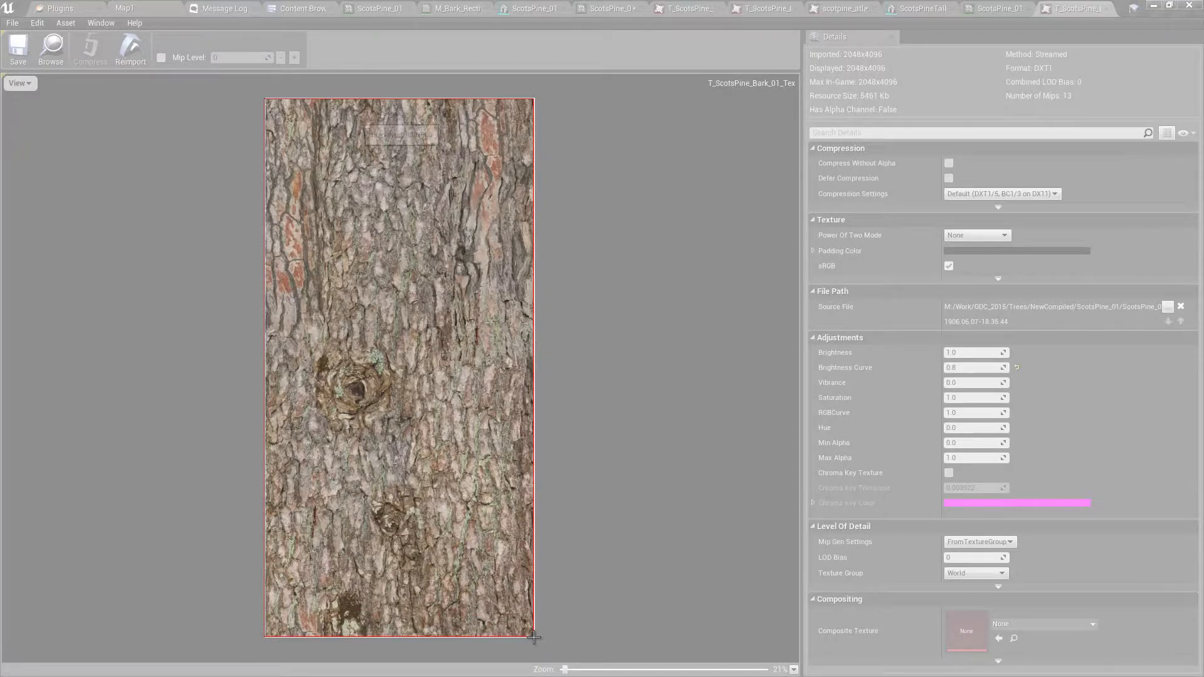
Step: Compare against the realistic bark, then create a 1024 x 2048 pixel Photoshop document
left_click(194, 8)
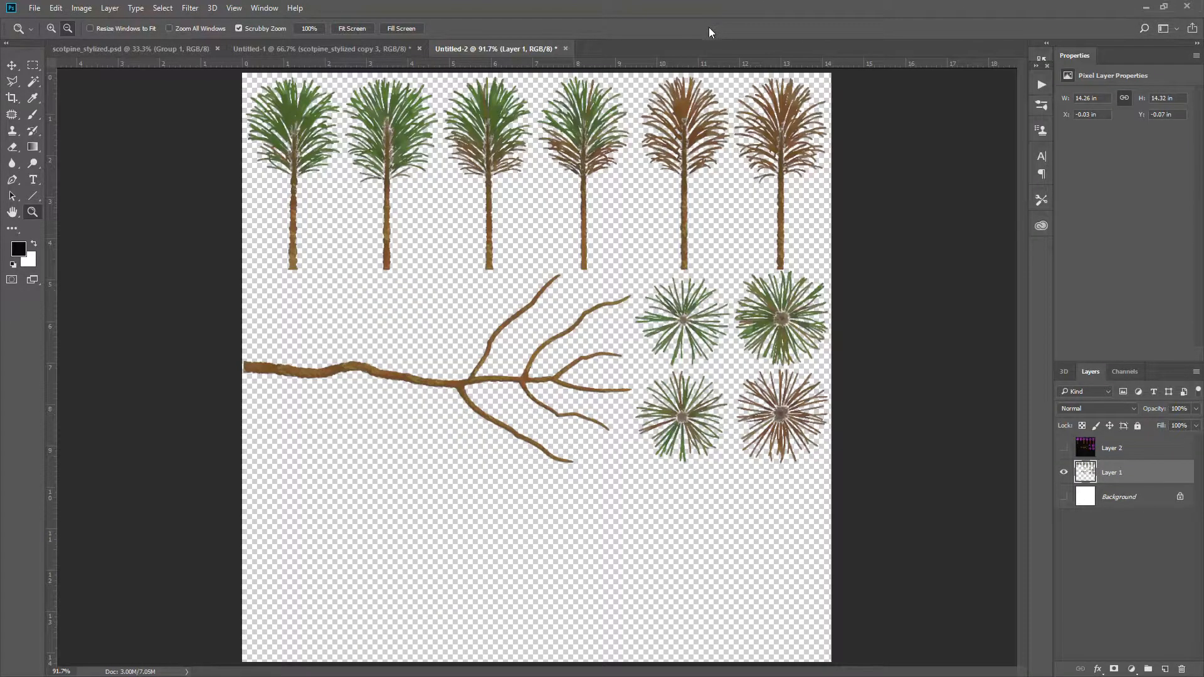
left_click(33, 7)
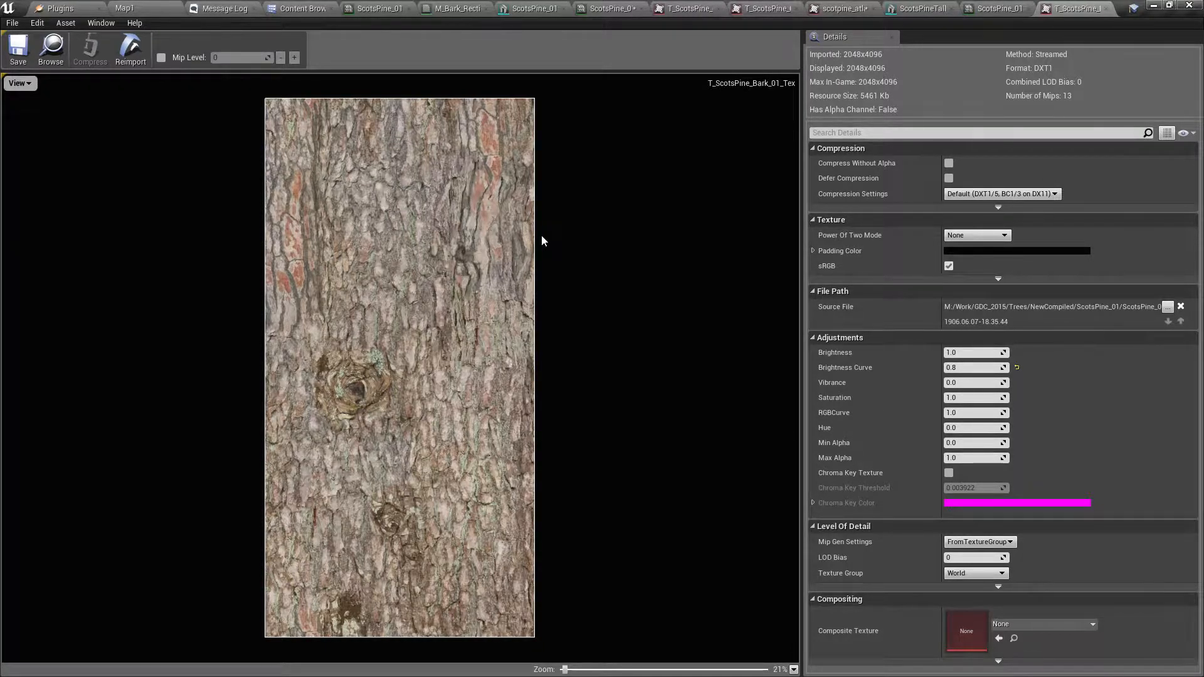
mouse_move(541, 240)
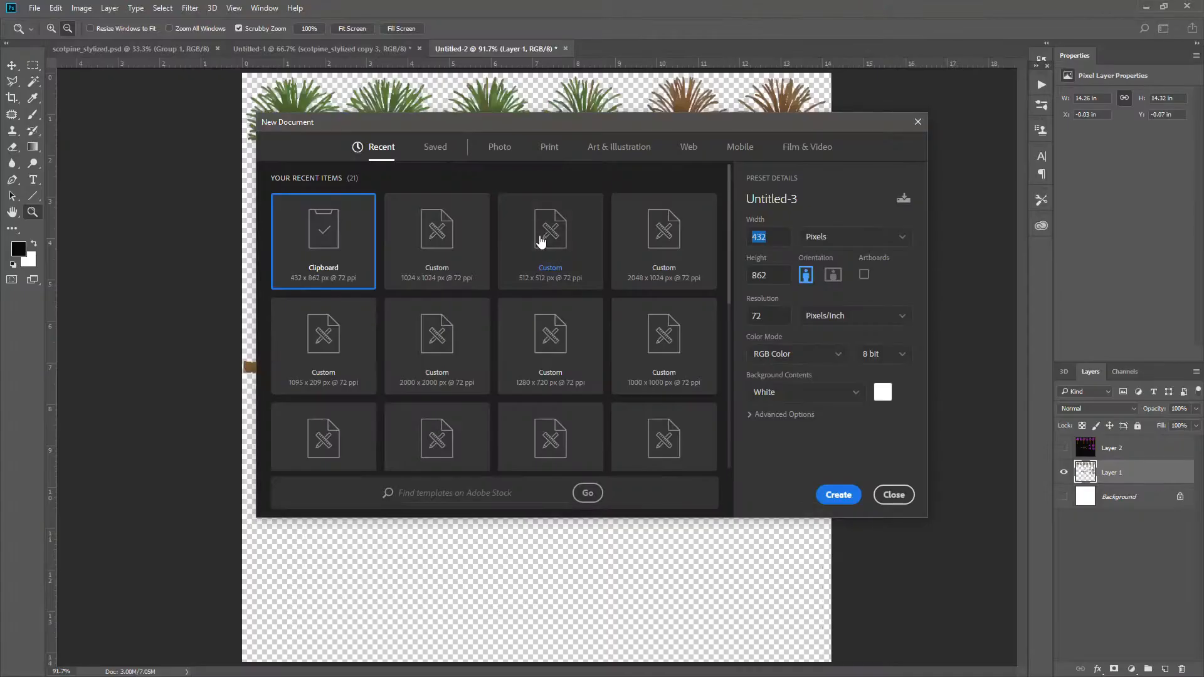
mouse_move(550, 230)
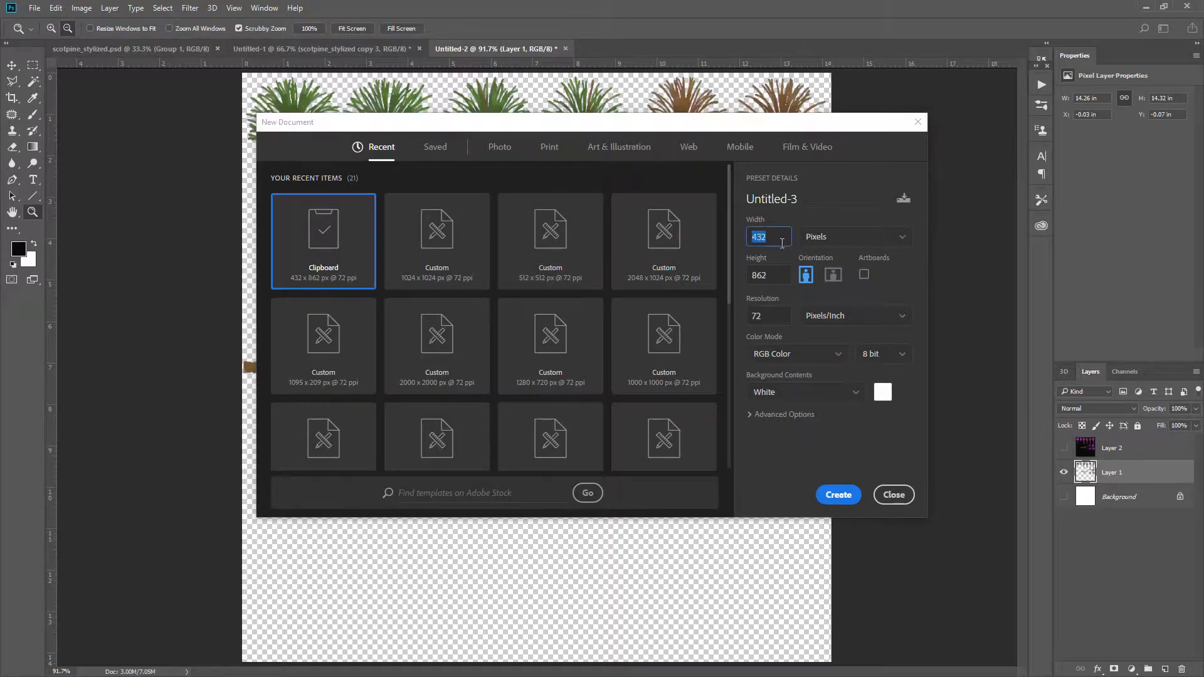
type("1024")
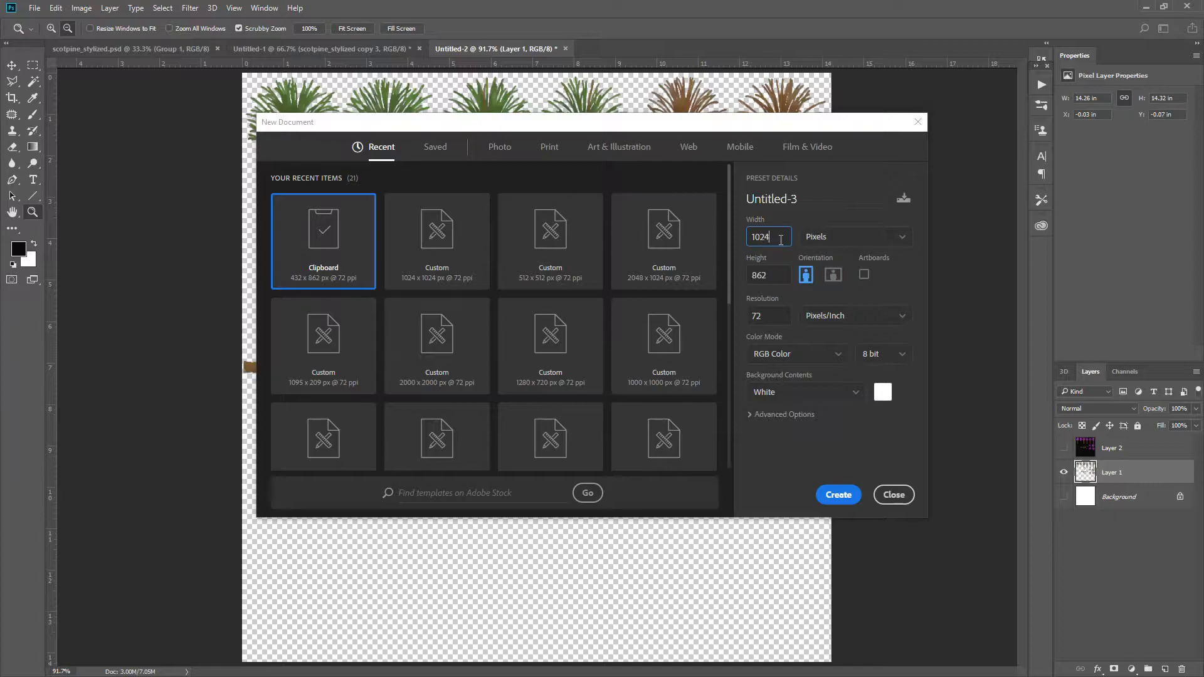
type("204")
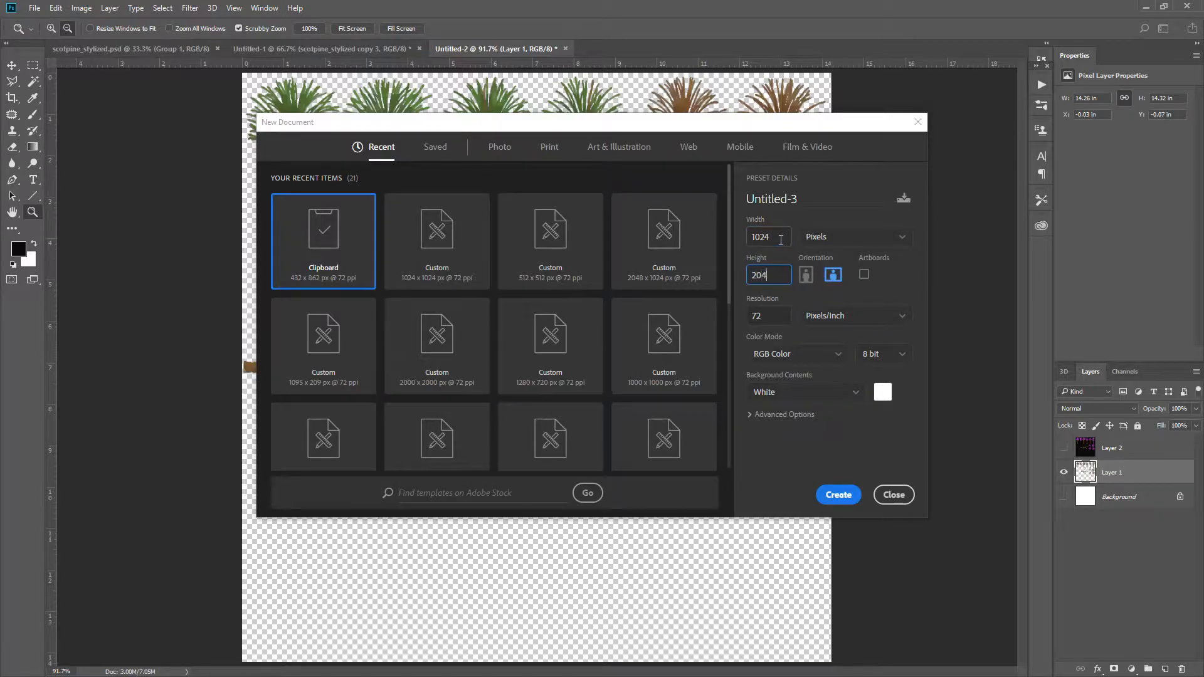
left_click(838, 495)
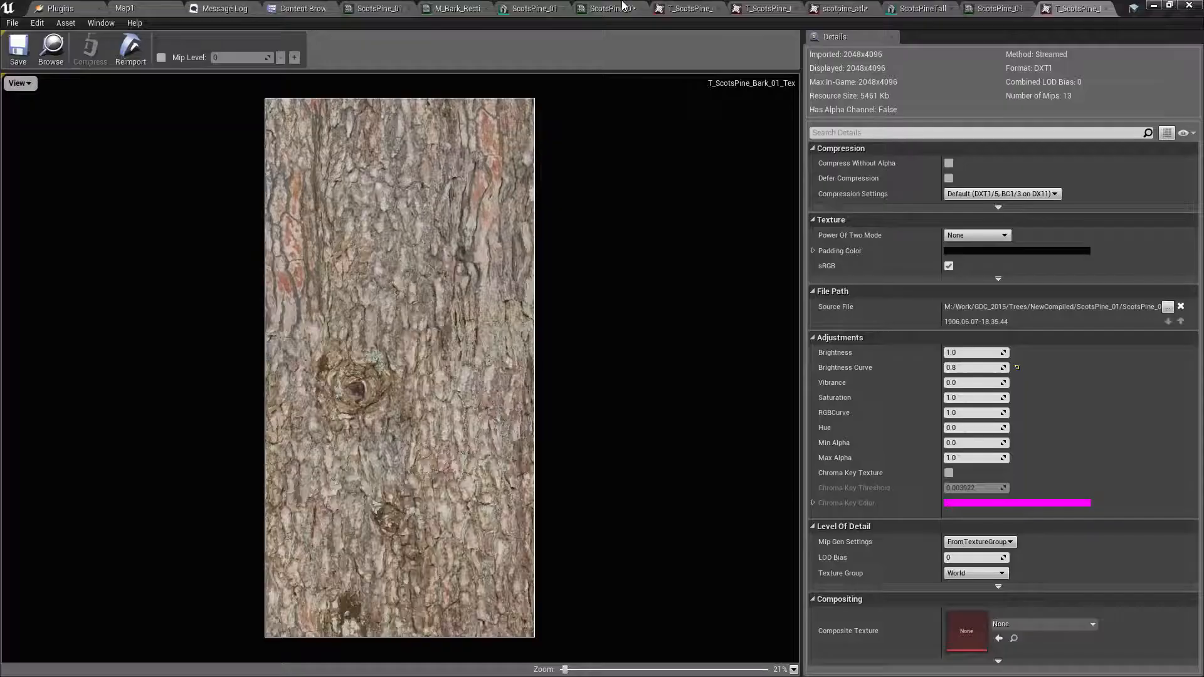
mouse_move(1074, 8)
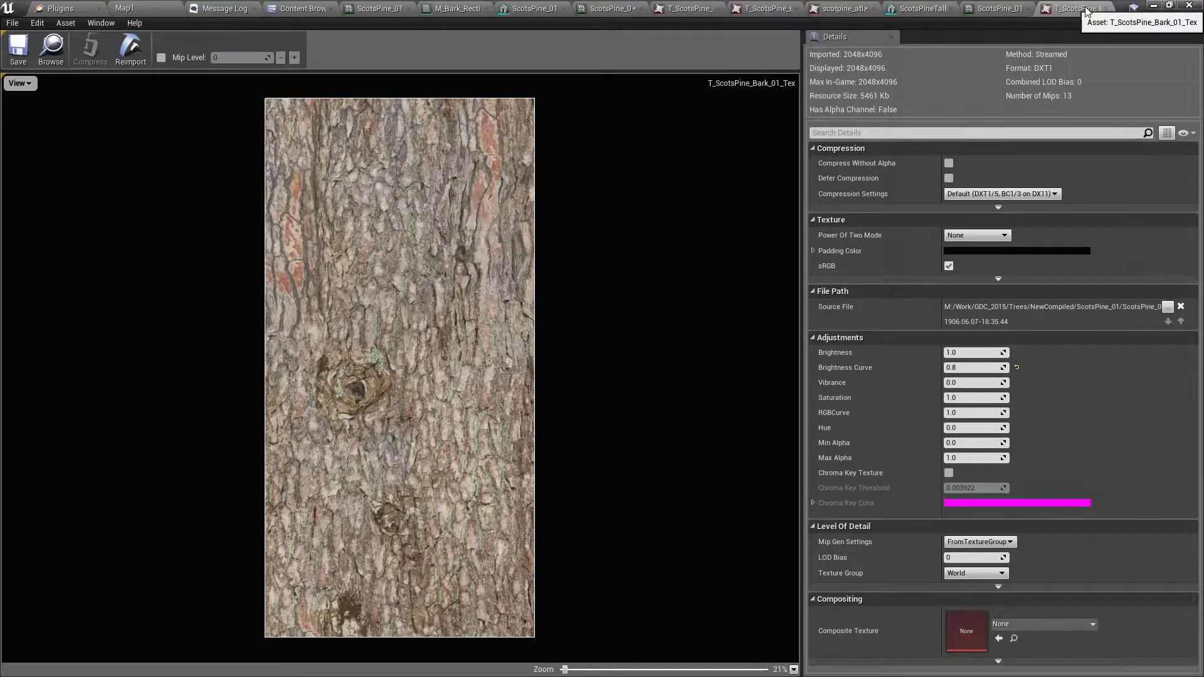
Step: Save the painted bark document as PNG named T_ScotsPine_Stylized_Bark_01_Tex
left_click(303, 8)
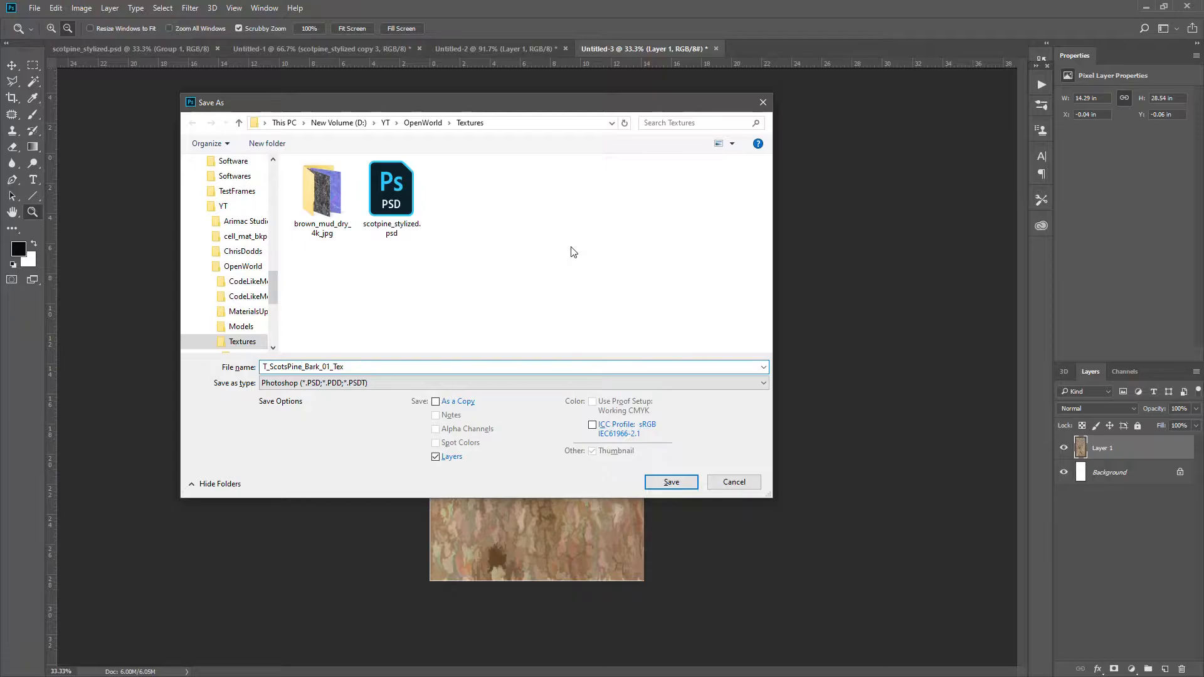
type("Stylizd_")
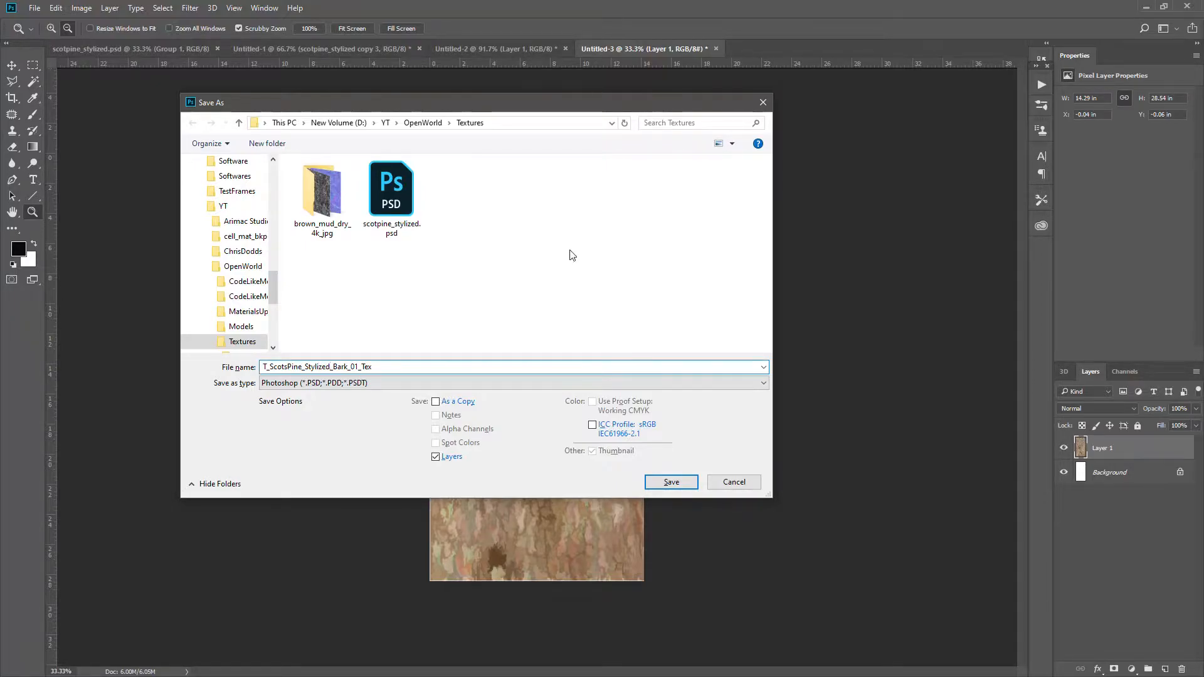
left_click(670, 483)
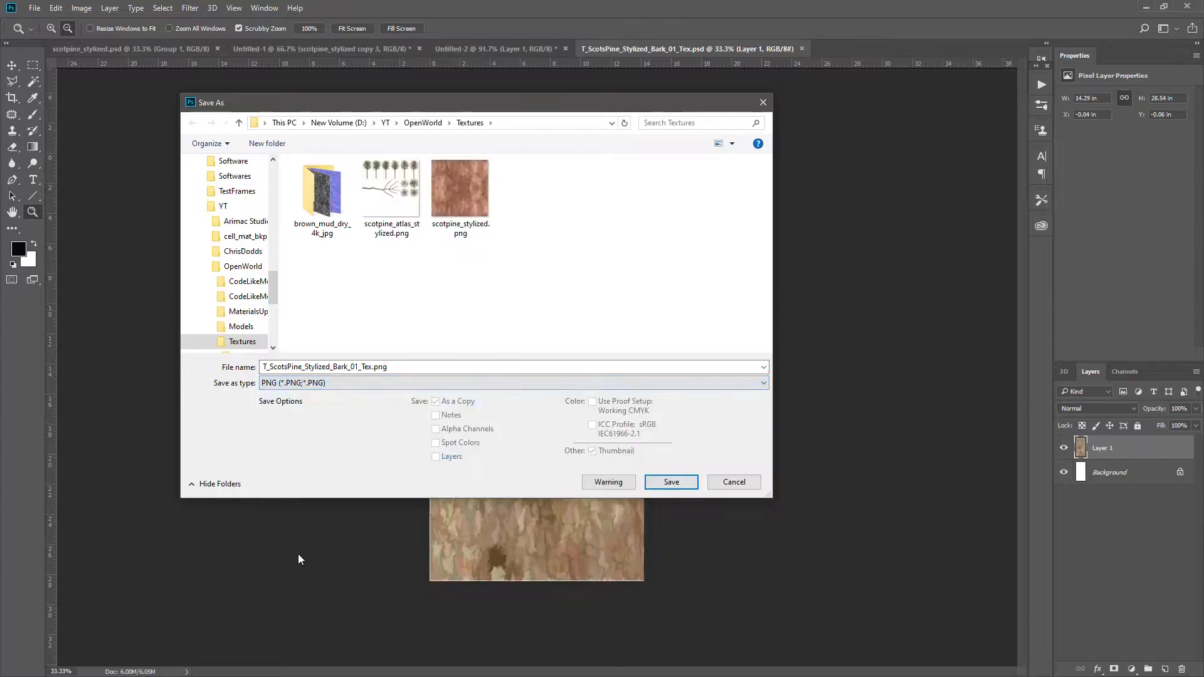
left_click(670, 482)
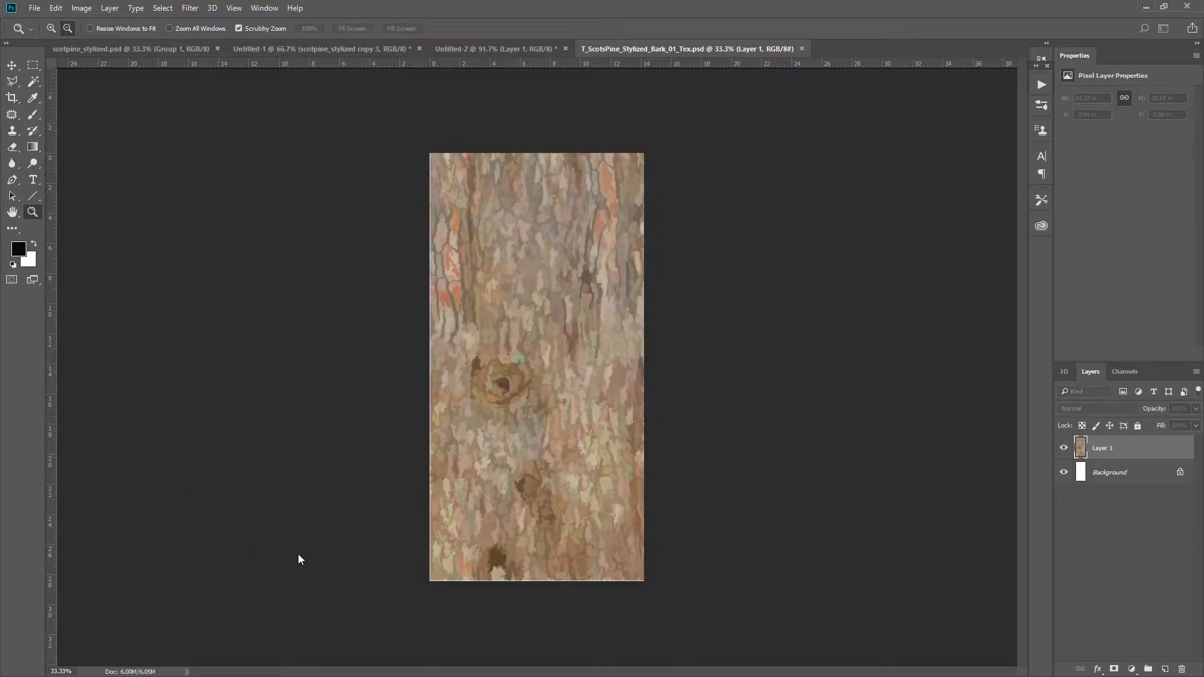
mouse_move(298, 250)
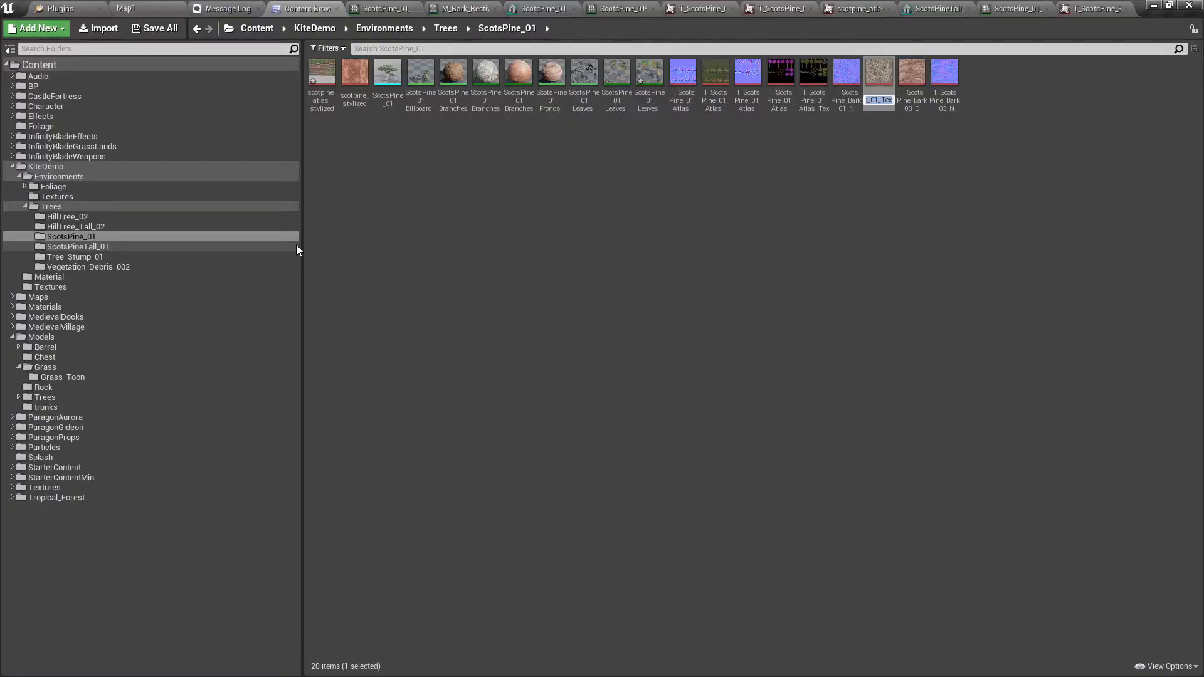
Step: Open the 1024x2048 T_ScotsPine_Stylized_Bark_01_Tex asset, then return to Photoshop
double_click(878, 72)
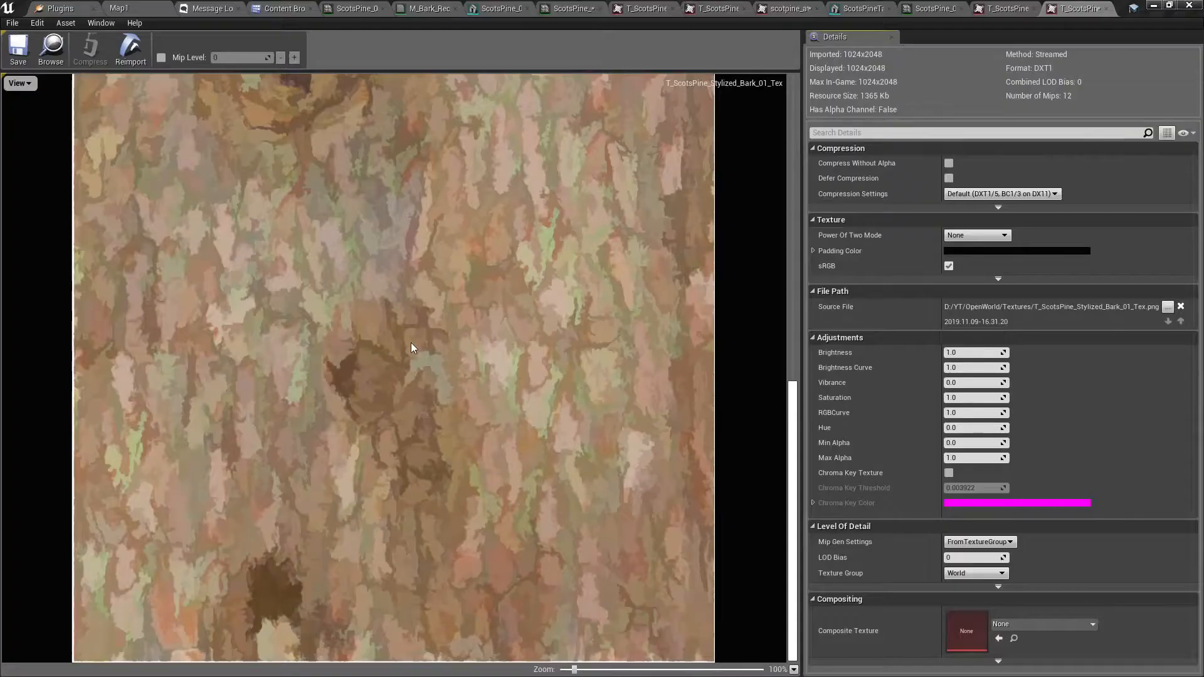
left_click(282, 8)
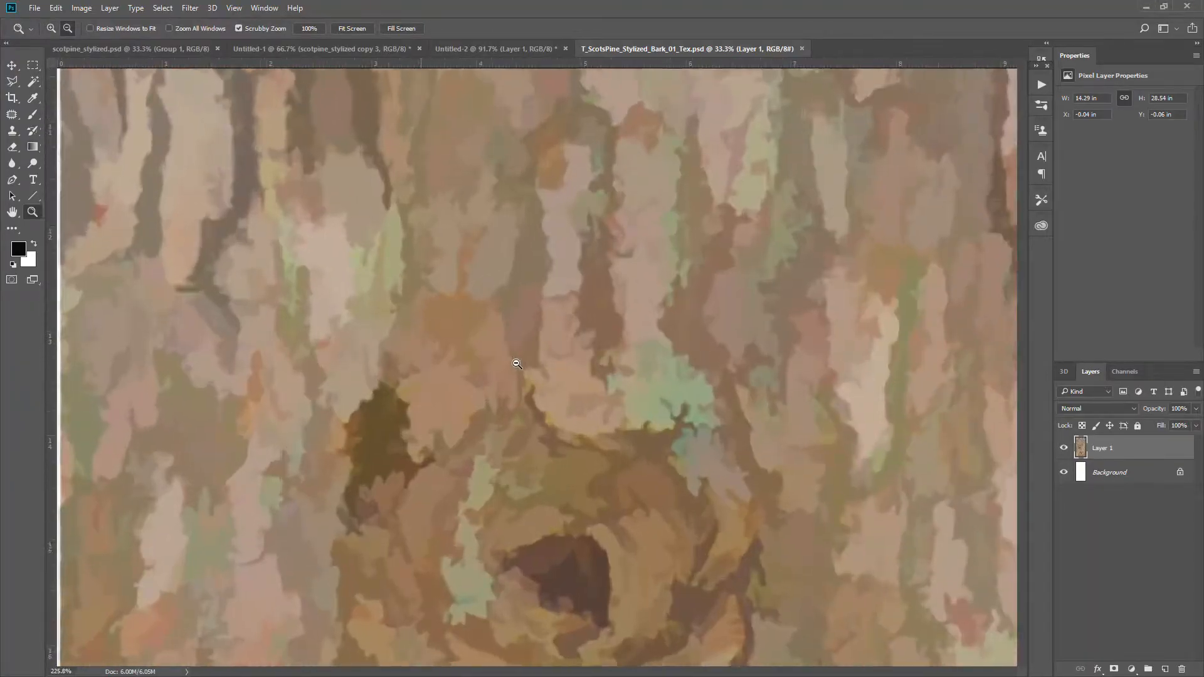
Step: Zoom in on the painted bark edges and re-save the texture as PNG
left_click(516, 363)
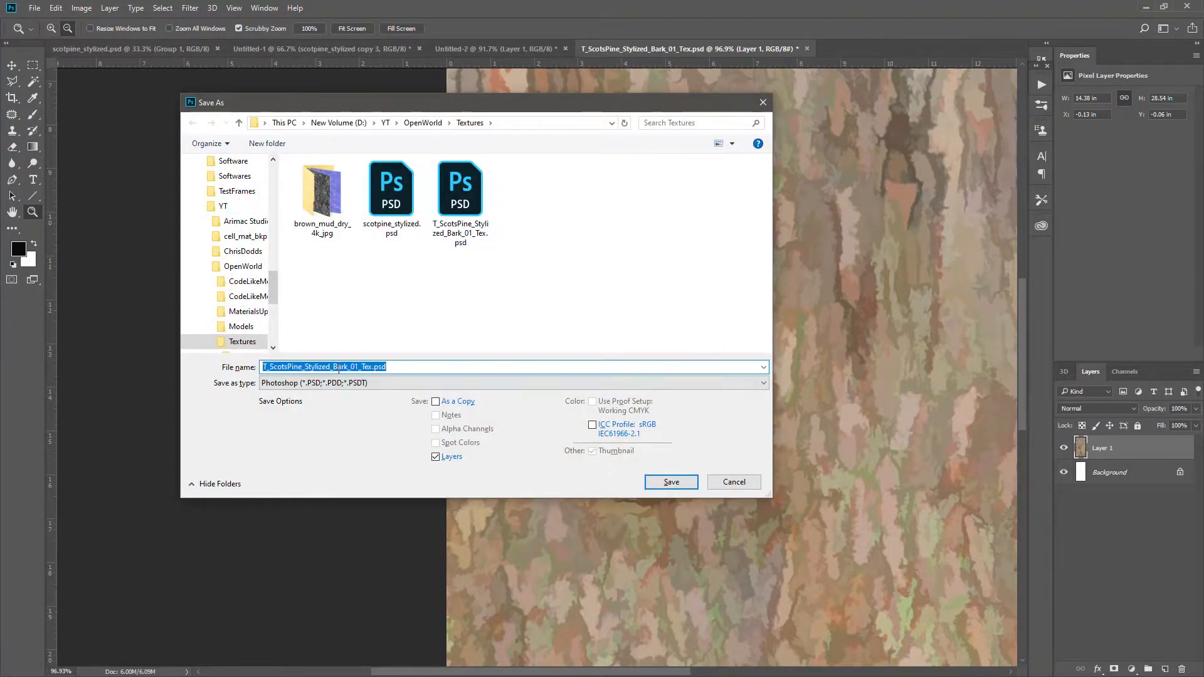
left_click(515, 383)
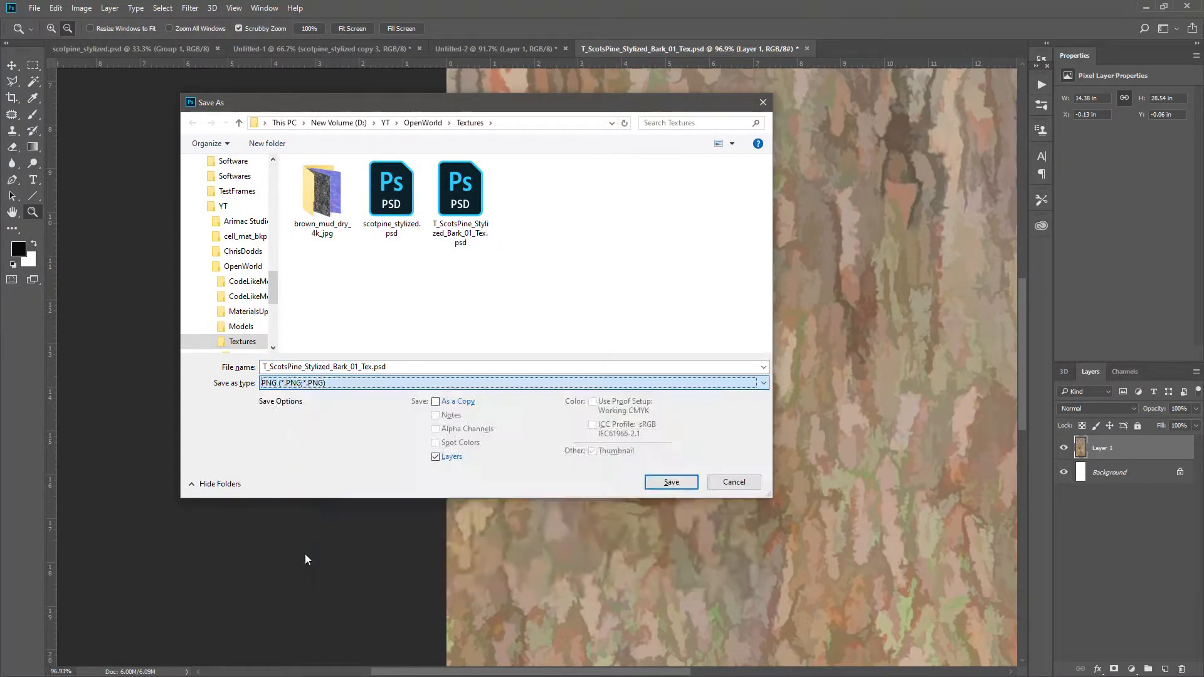
left_click(733, 481)
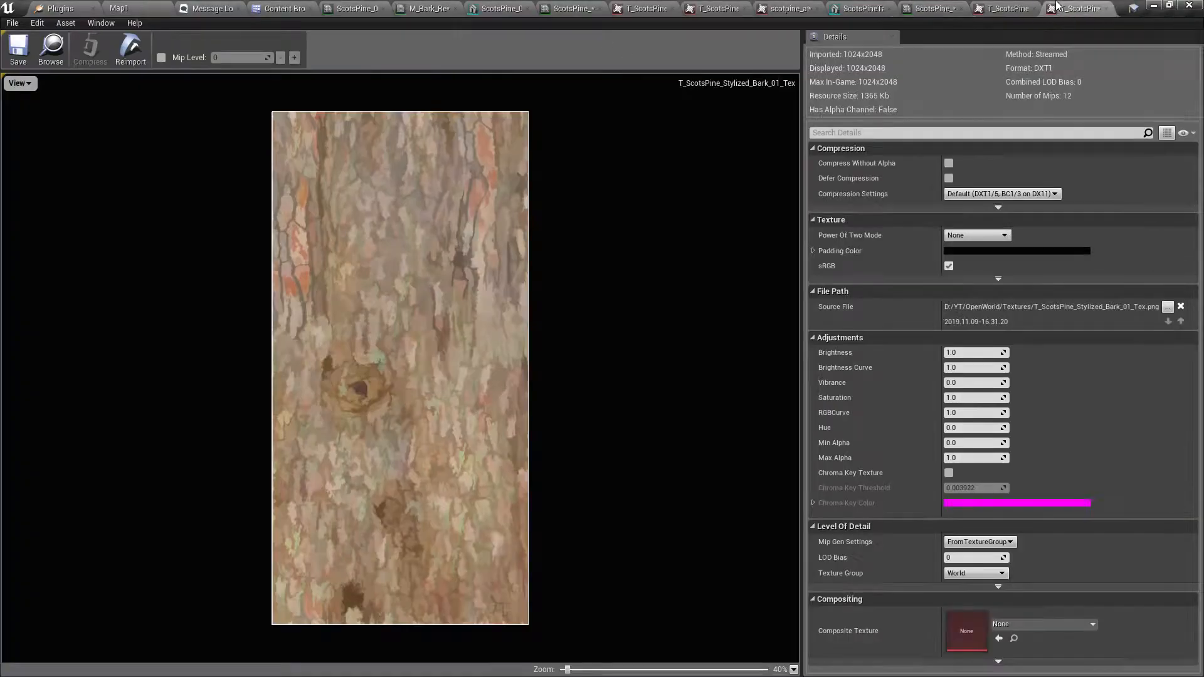
left_click(130, 50)
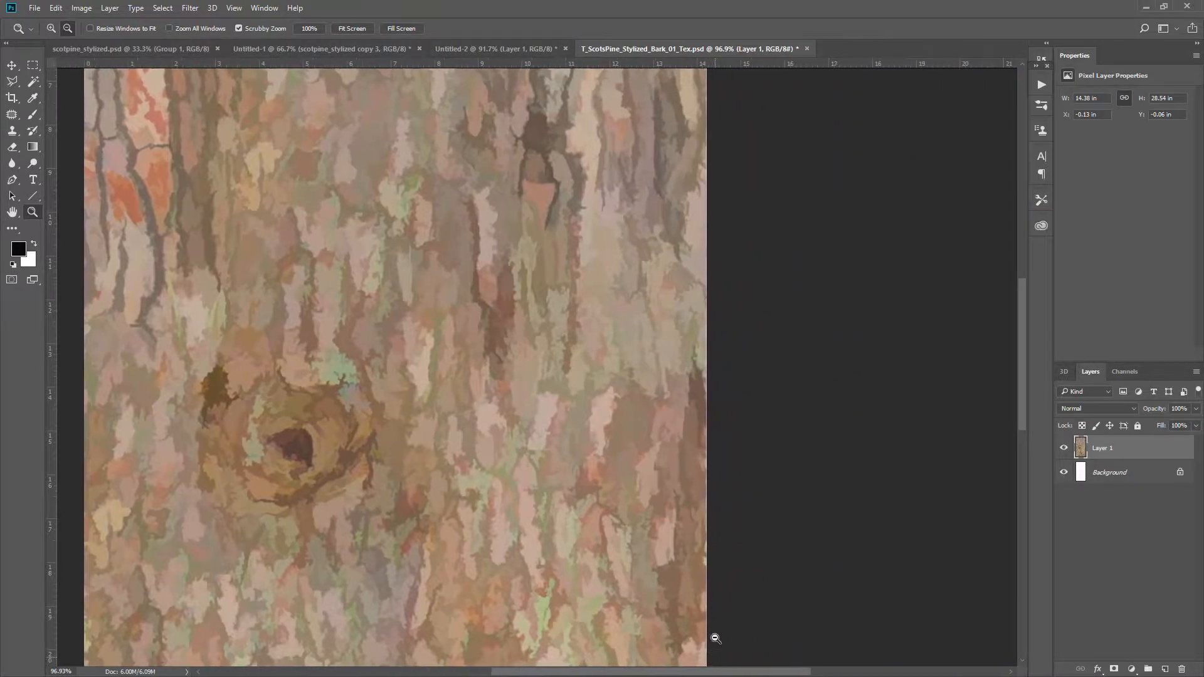
left_click(716, 639)
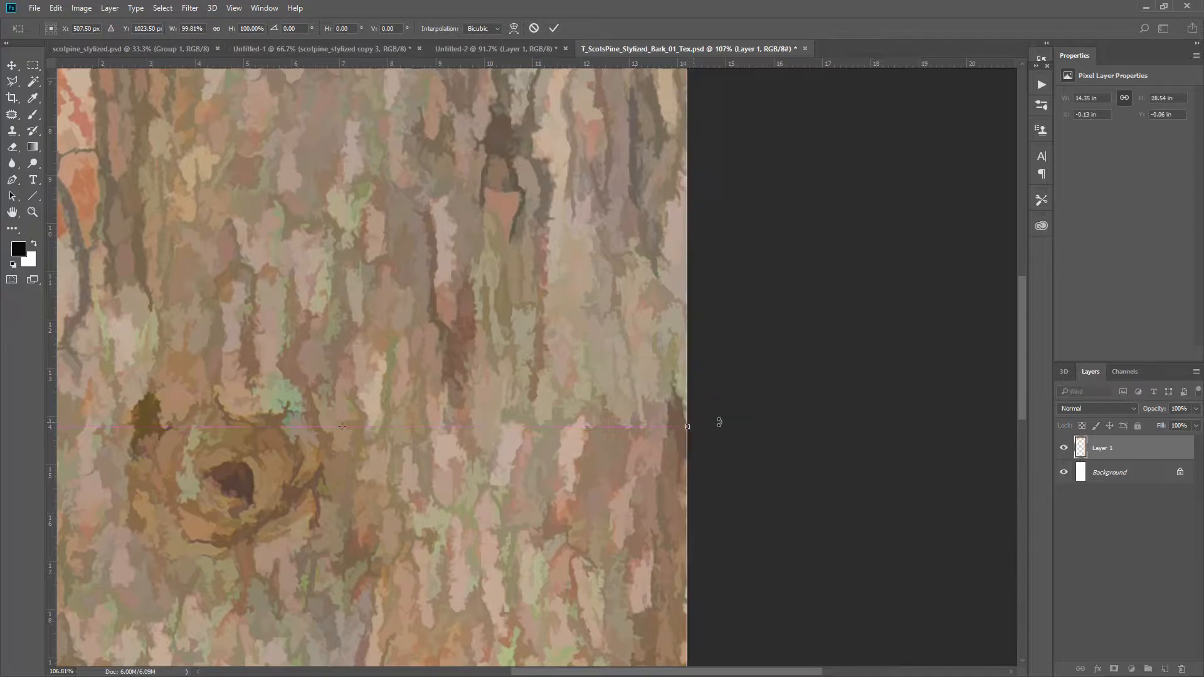
Step: Free-transform Layer 1 so its left, bottom and top edges snap to the canvas borders
left_click(32, 213)
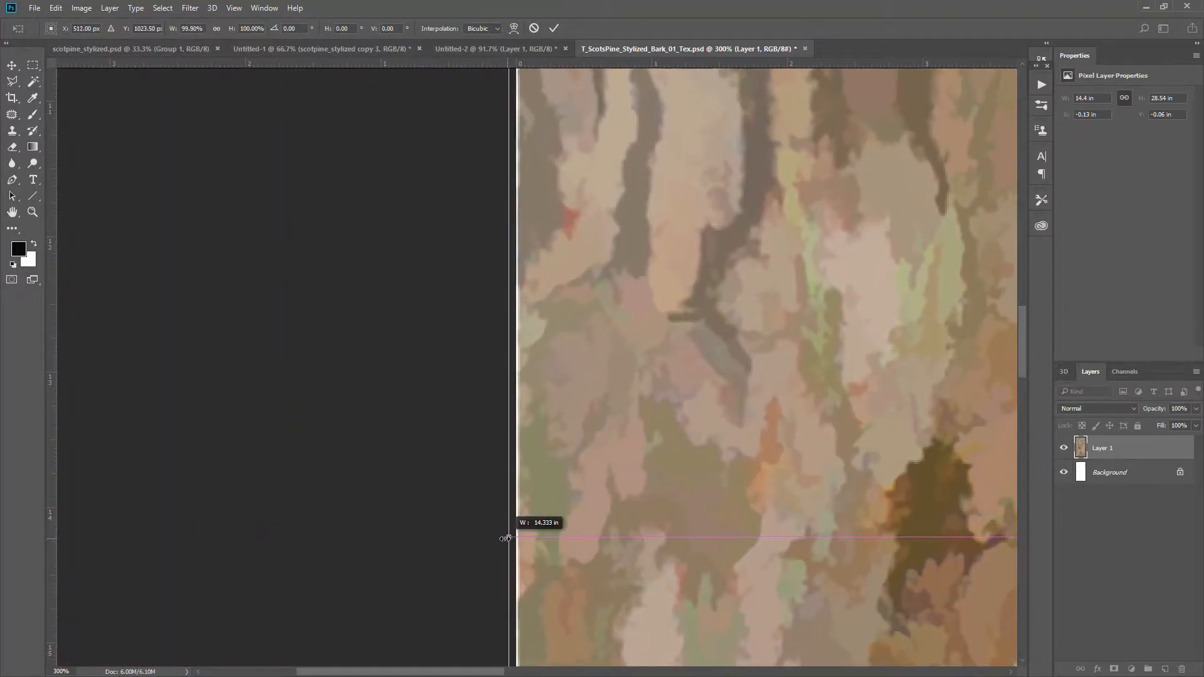
left_click_drag(503, 538, 503, 536)
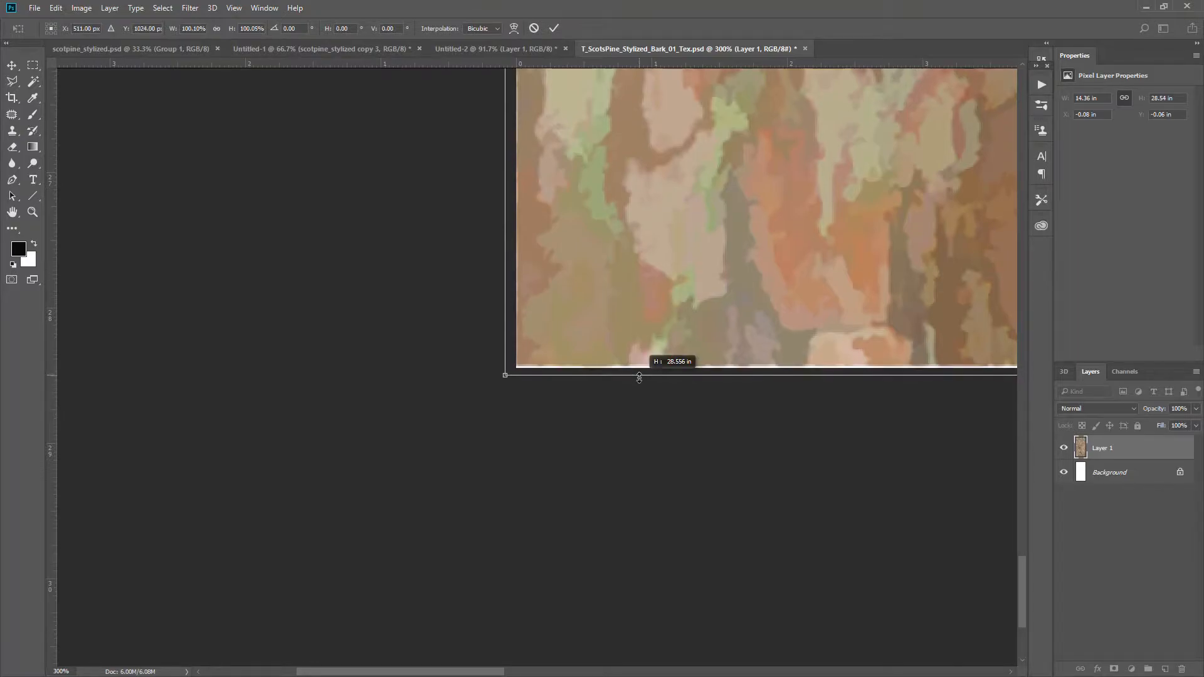
left_click_drag(638, 376, 638, 375)
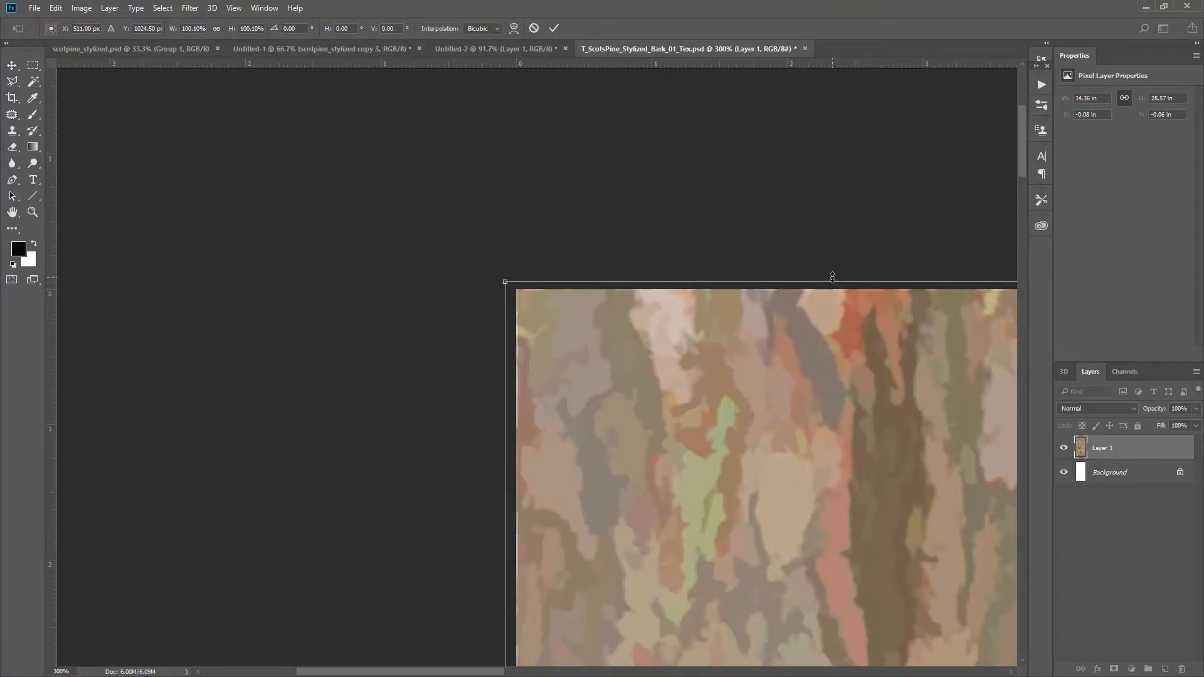
left_click_drag(832, 282, 835, 274)
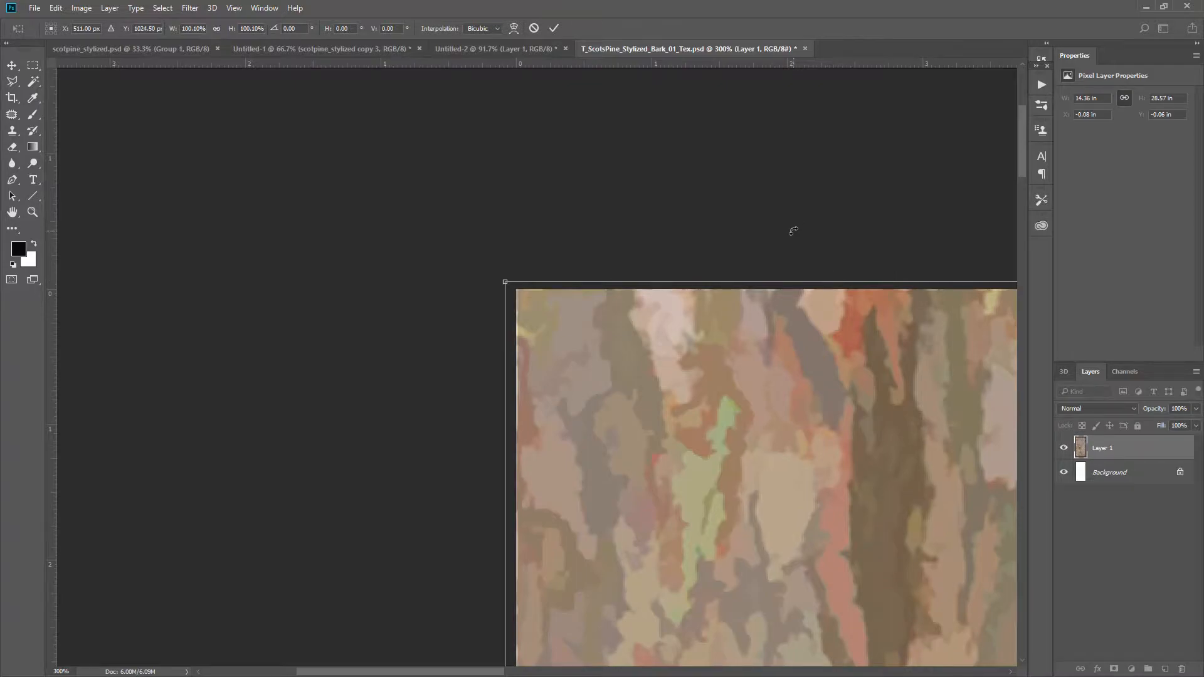
Step: Save the edge-fixed bark as PNG, replacing T_ScotsPine_Stylized_Bark_01_Tex.png
key("ctrl+shift+s")
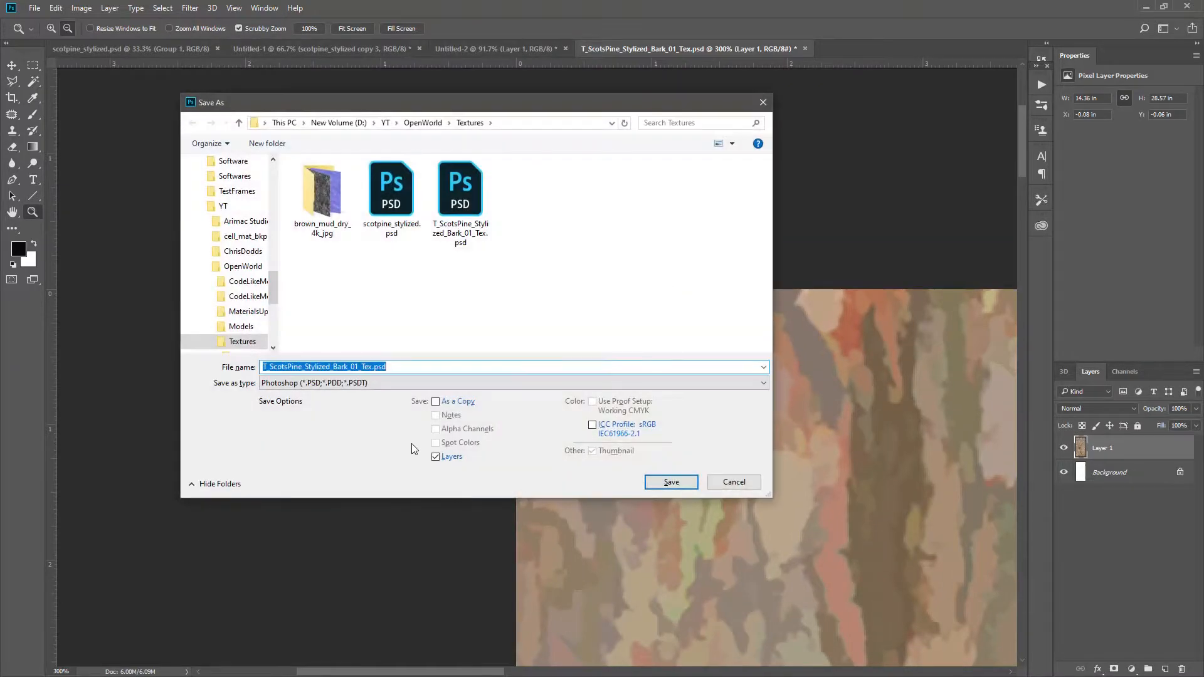
left_click(512, 382)
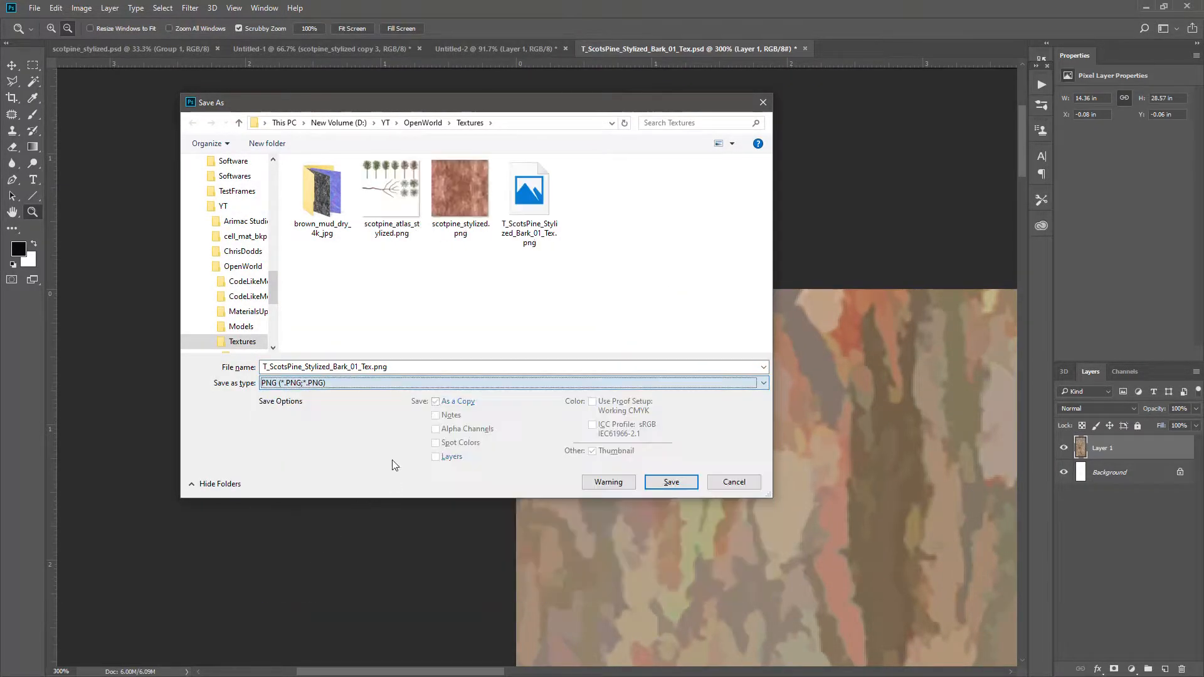
left_click(670, 481)
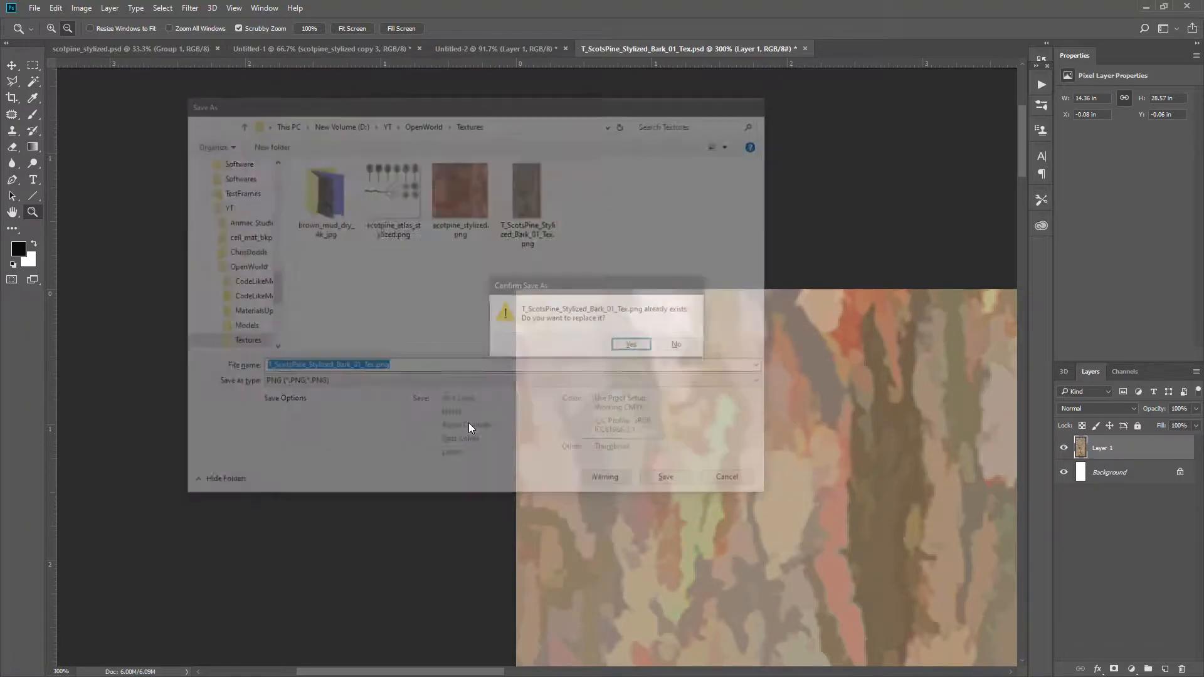
left_click(629, 344)
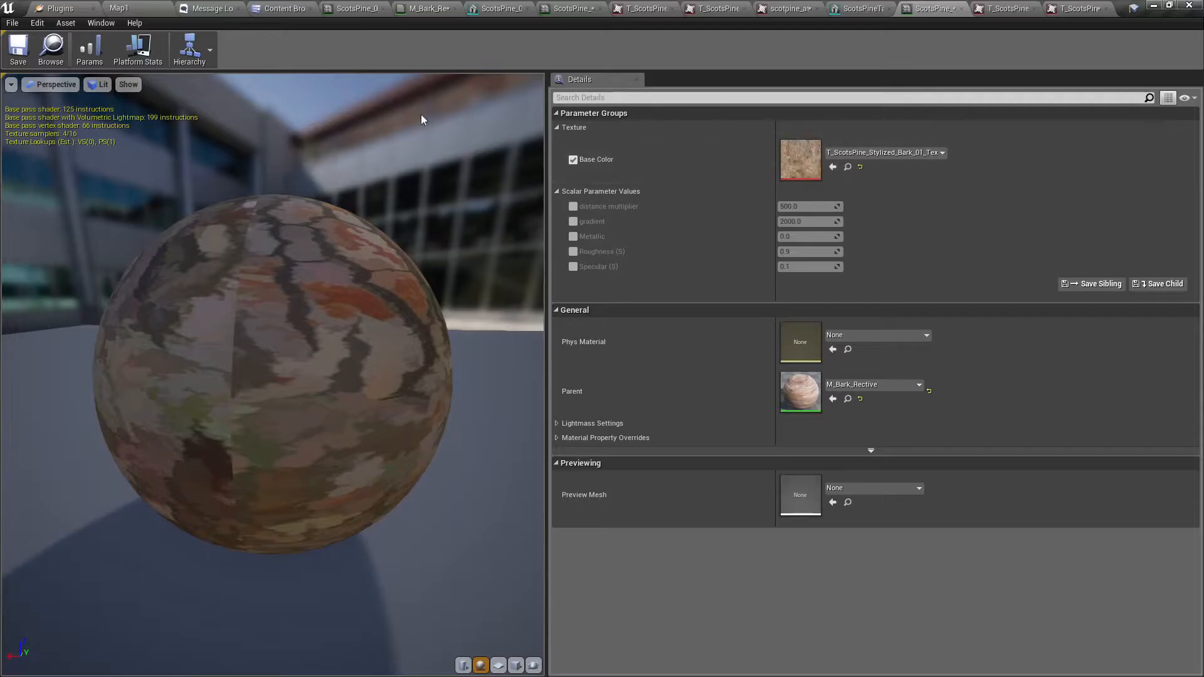
Step: Assign T_ScotsPine_Bark_01_Tex from ScotsPine_01 to the material instance's Base Color
left_click(283, 8)
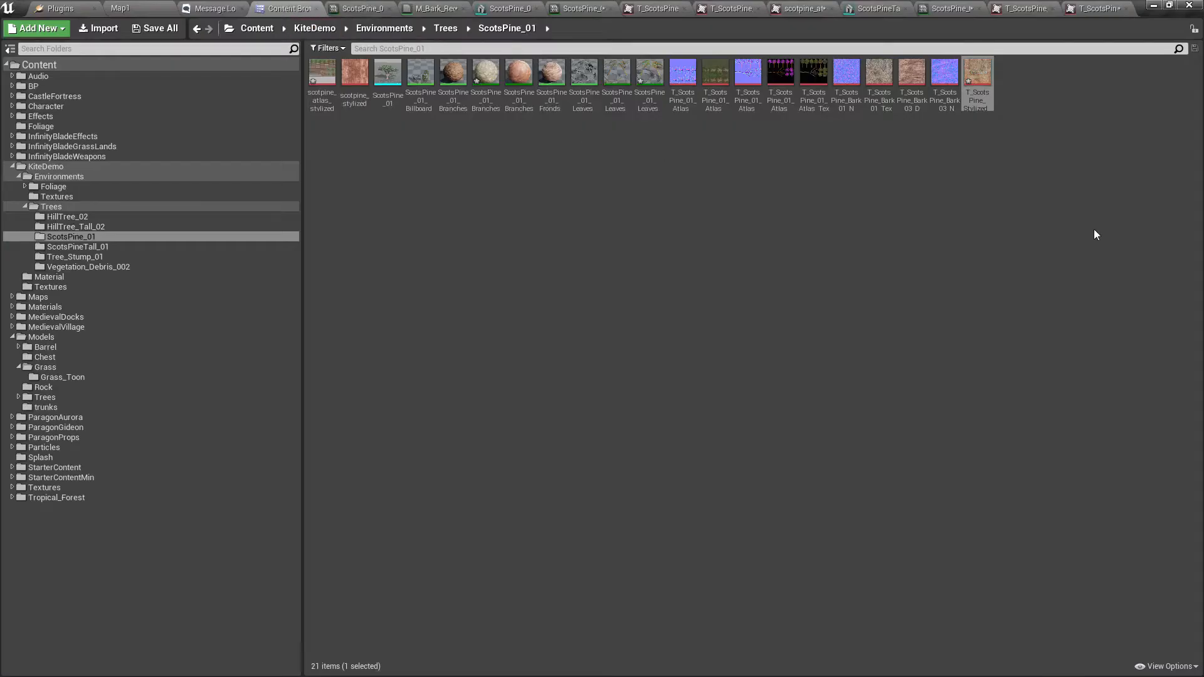
left_click(878, 73)
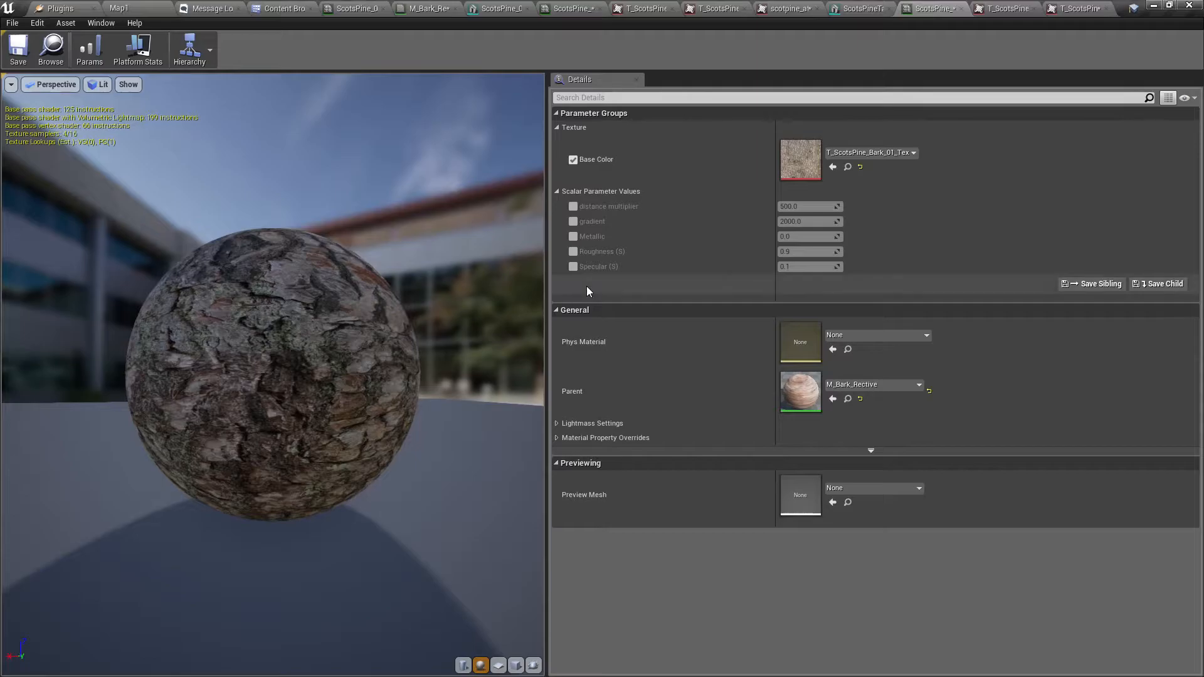
left_click(913, 151)
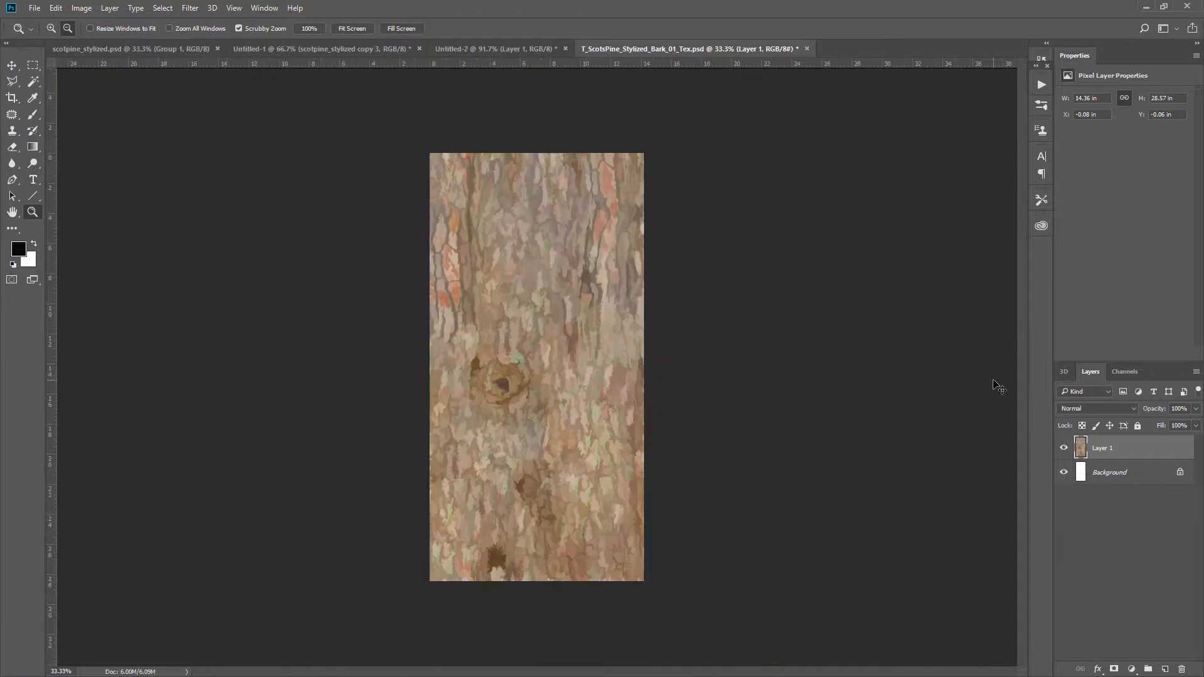
mouse_move(995, 377)
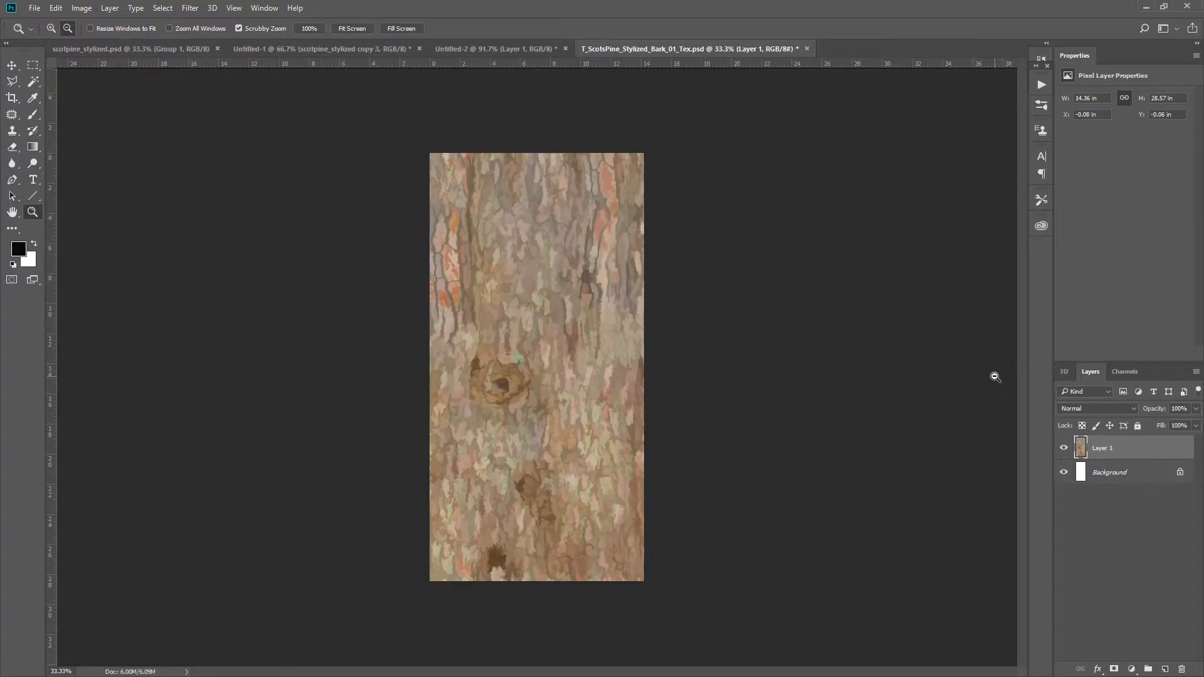
Step: Stamp the visible bark into Layer 2, duplicate it, and hide Layer 1
key("ctrl+a")
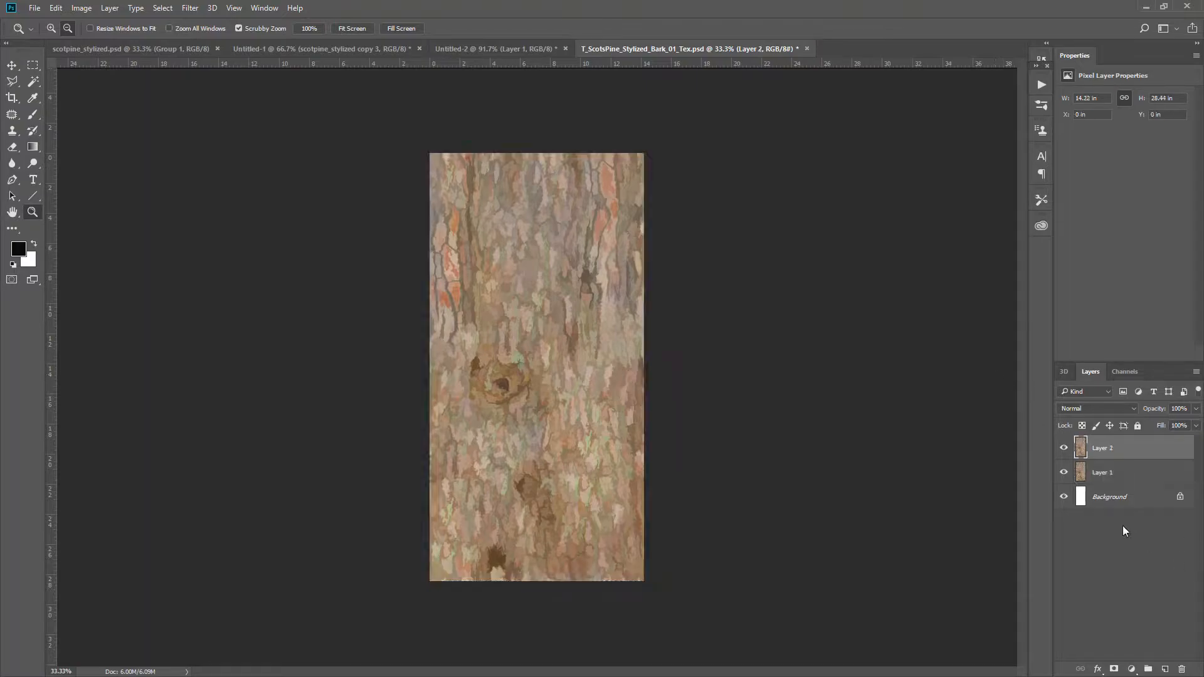
left_click(1065, 472)
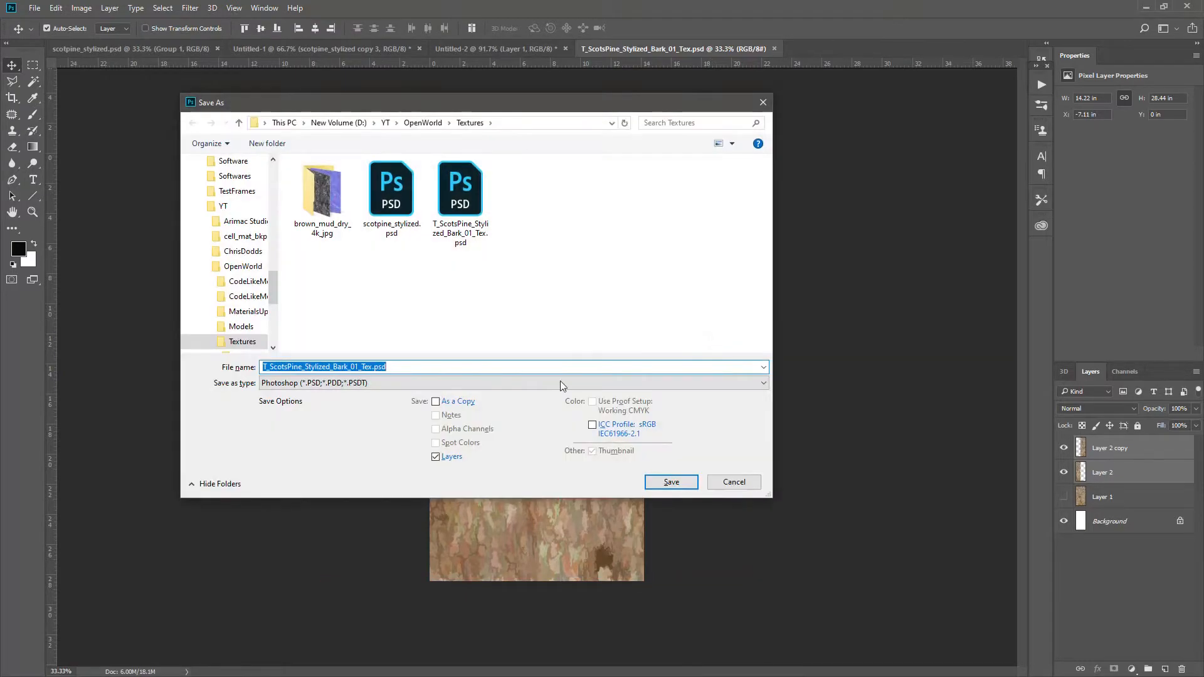
Step: Save the merged bark as PNG over T_ScotsPine_Stylized_Bark_01_Tex.png, confirming the overwrite
left_click(513, 382)
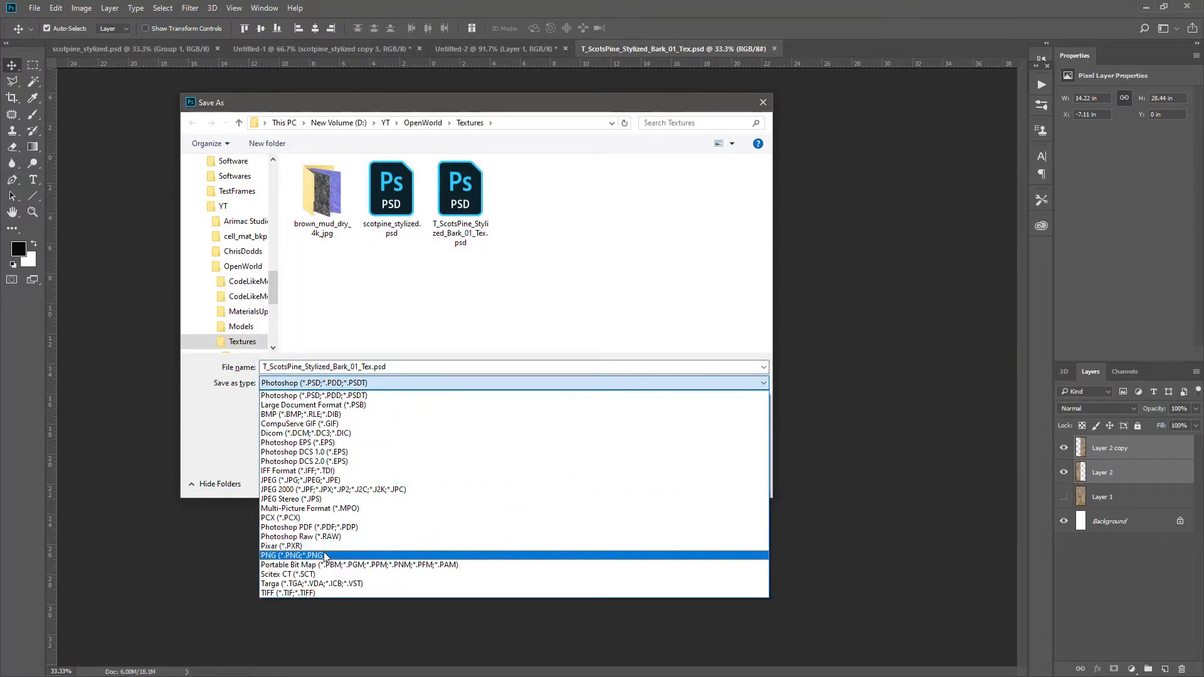
left_click(292, 555)
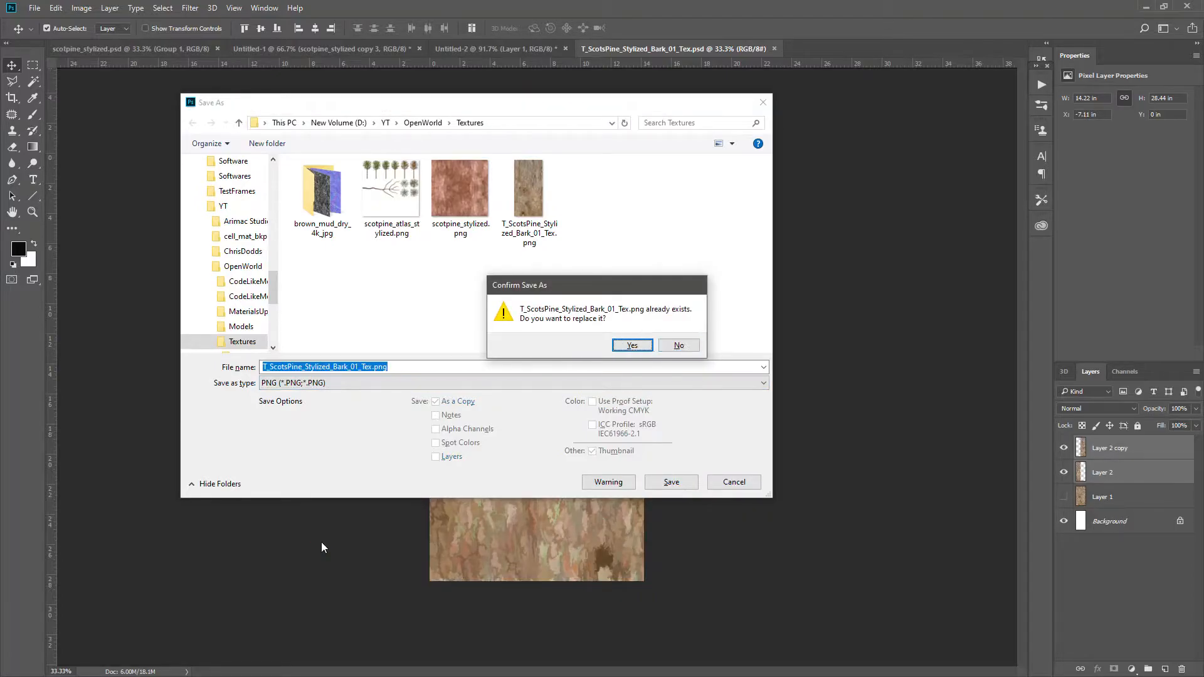
left_click(632, 345)
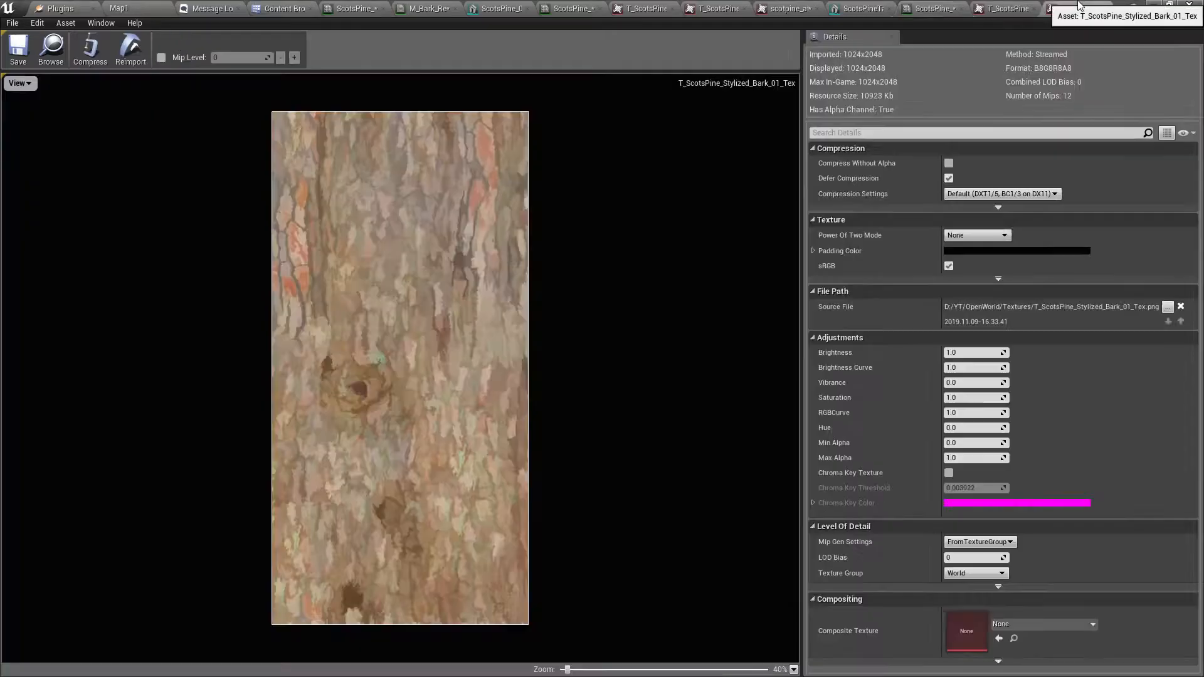
left_click(129, 50)
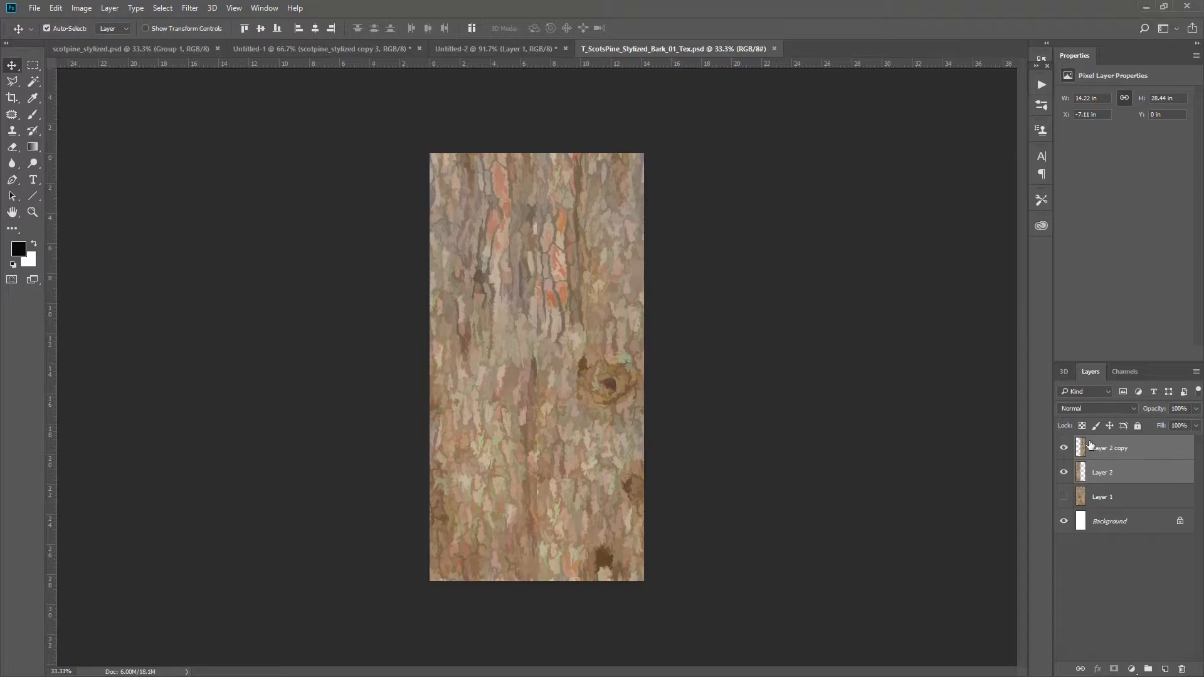
Step: Select the duplicated bark layer, Layer 2 copy, in the Layers panel
left_click(1104, 473)
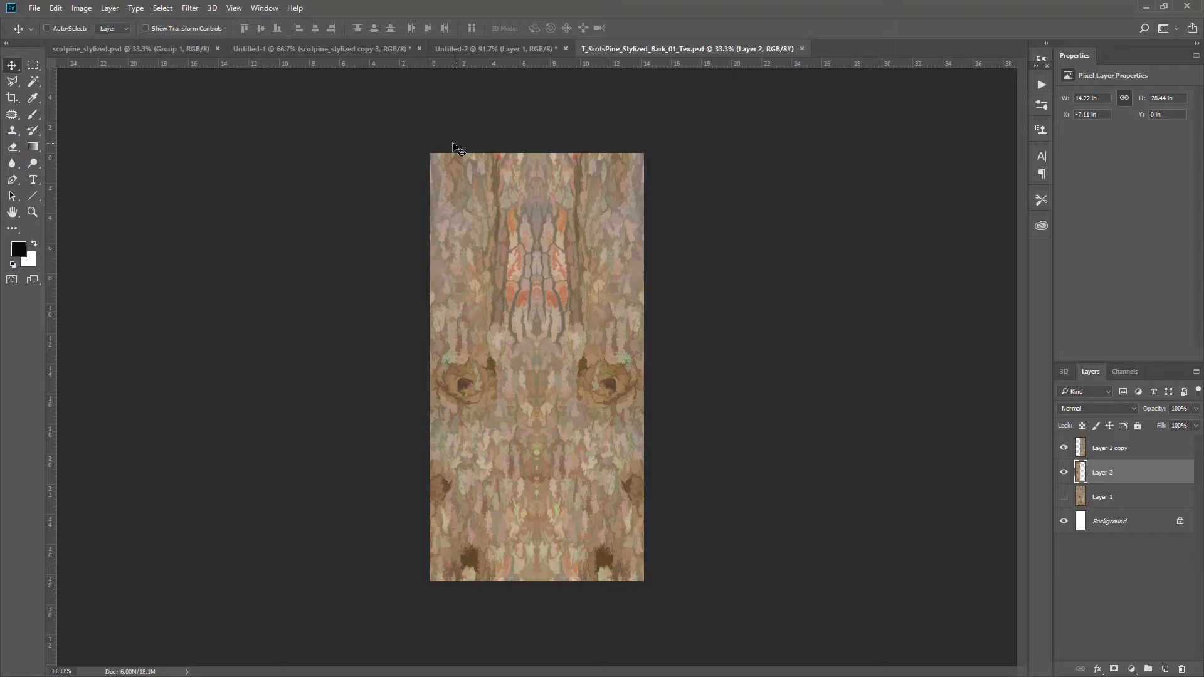
mouse_move(456, 148)
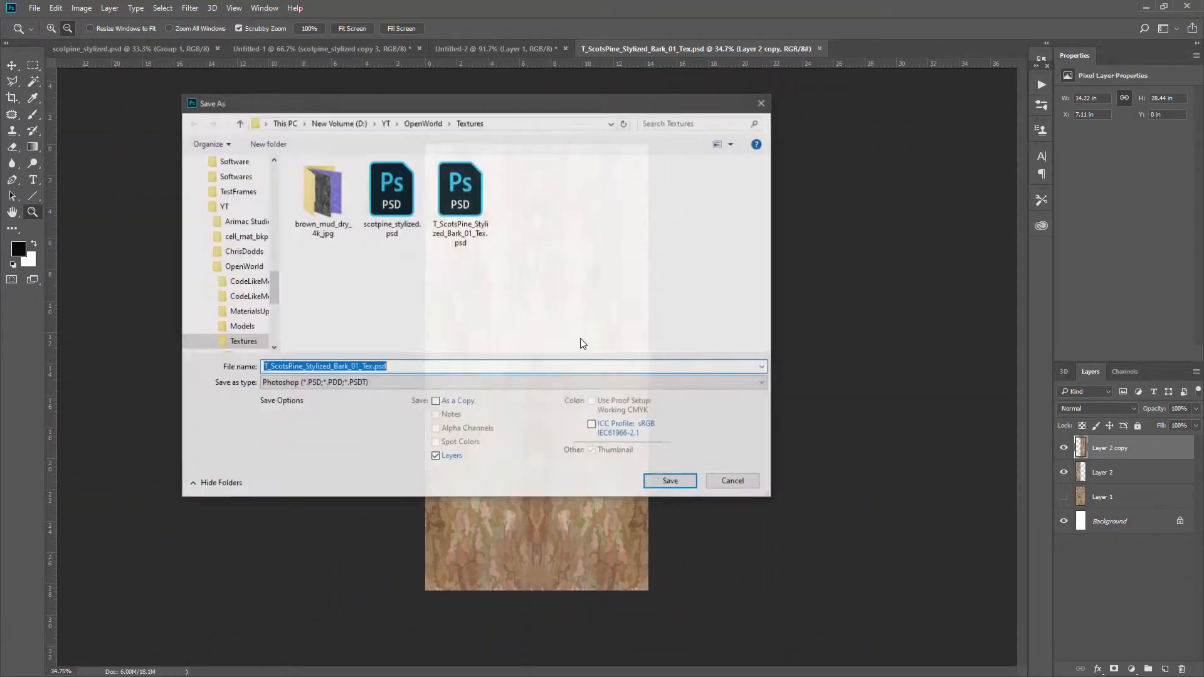
Step: Save the mirrored bark PNG and return to the Unreal Map1 level to view the trunk
left_click(513, 382)
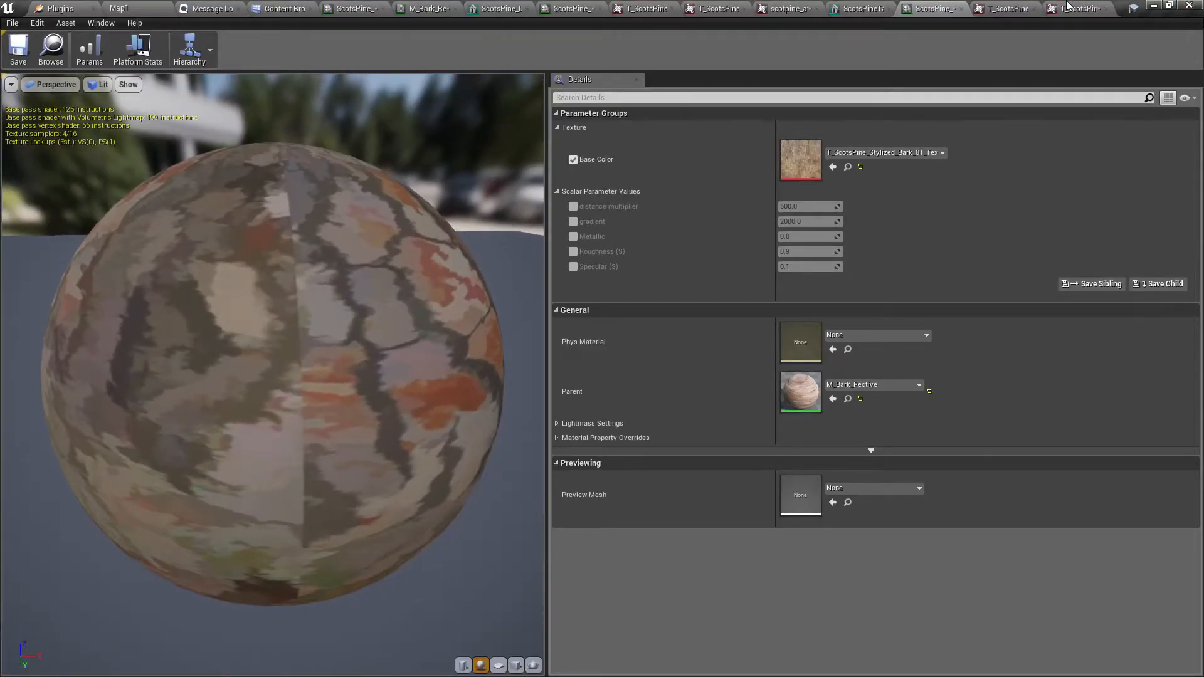
left_click(1074, 8)
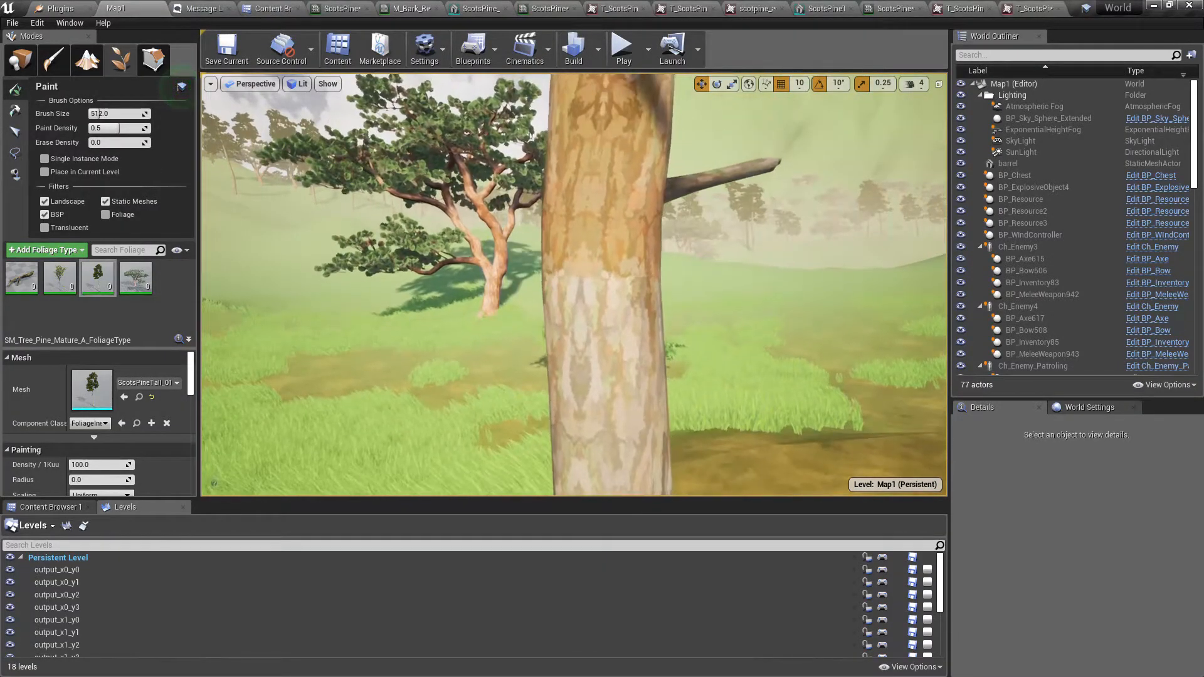
Step: Duplicate Layer 2 copy, select one bark copy, and transform it with the Move tool
left_click(697, 48)
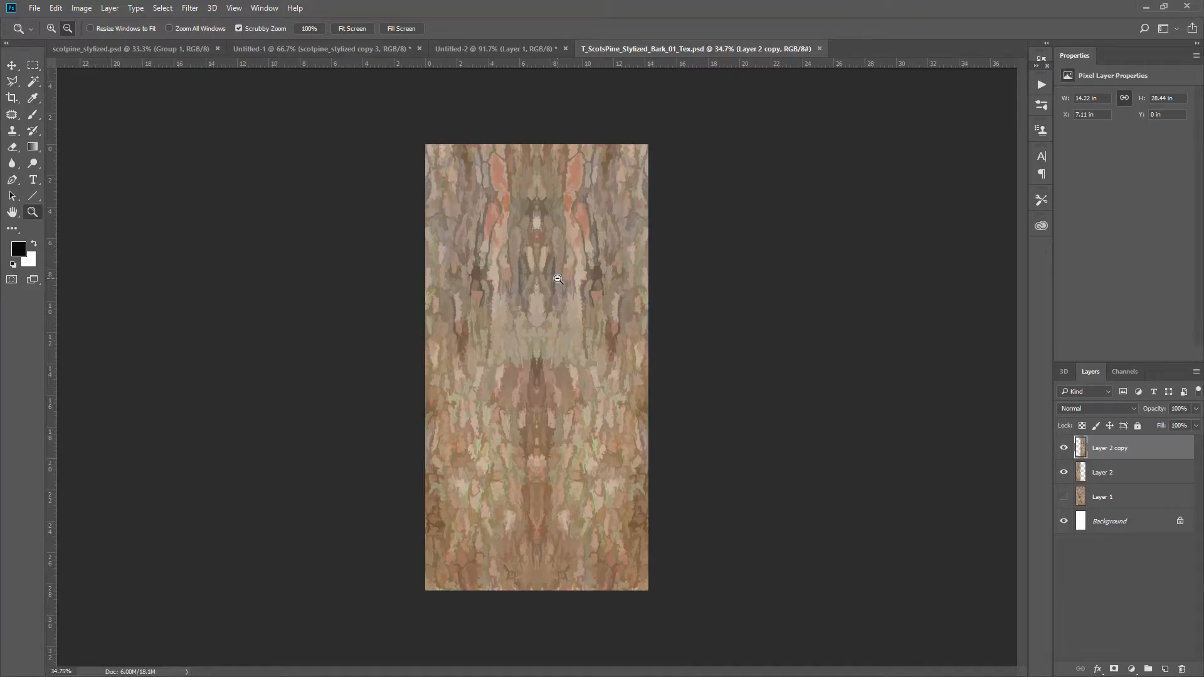
left_click(1110, 472)
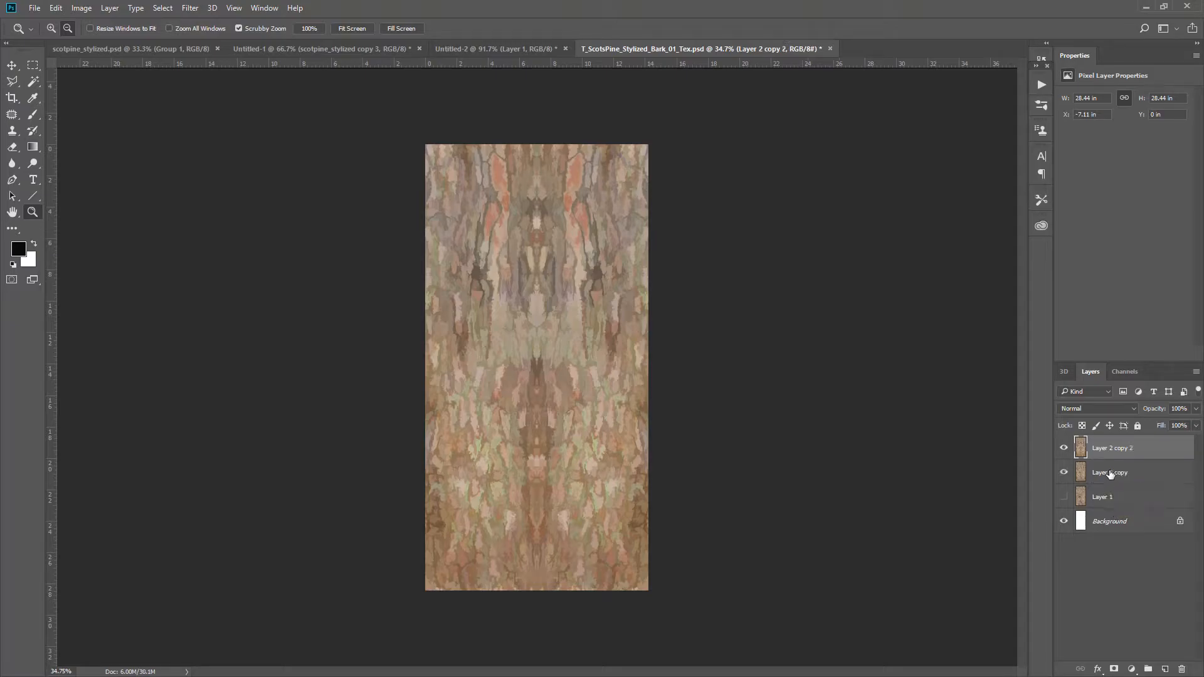
left_click(1110, 472)
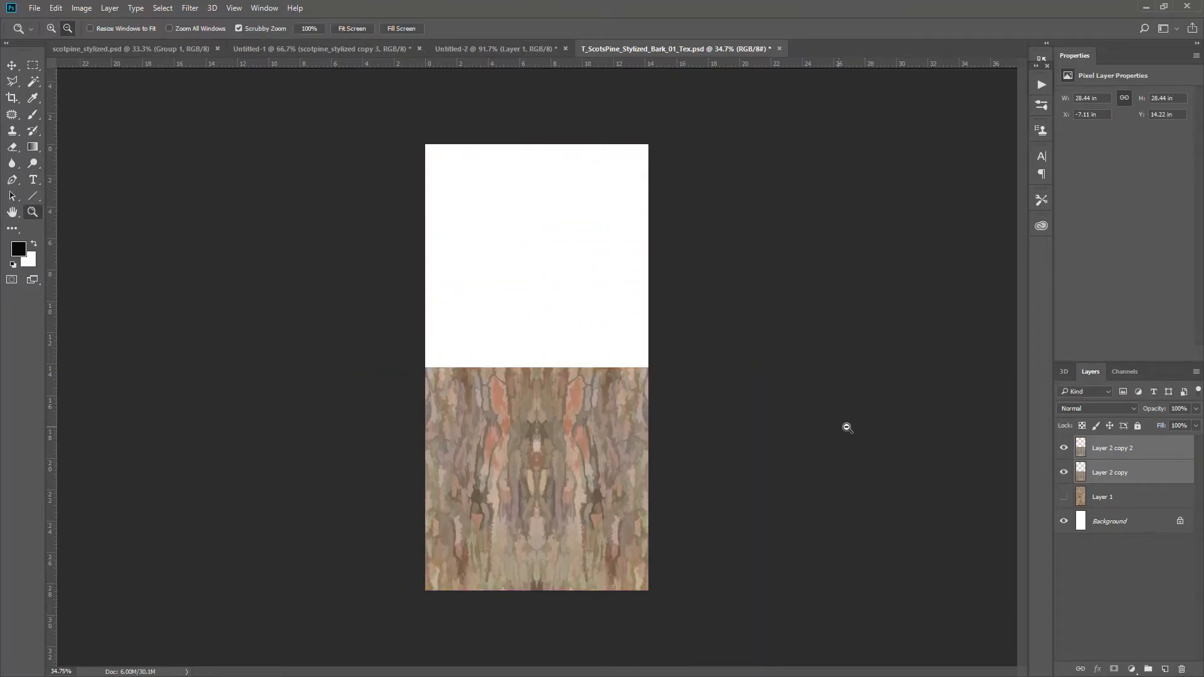
left_click(1110, 473)
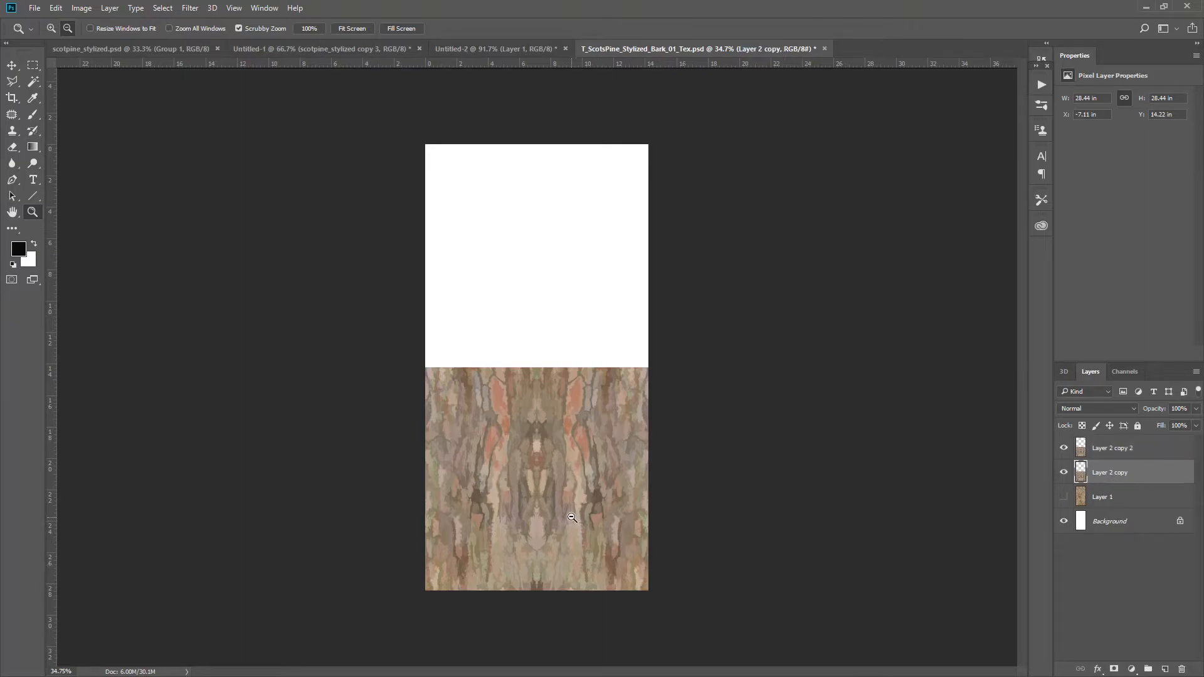
left_click(11, 65)
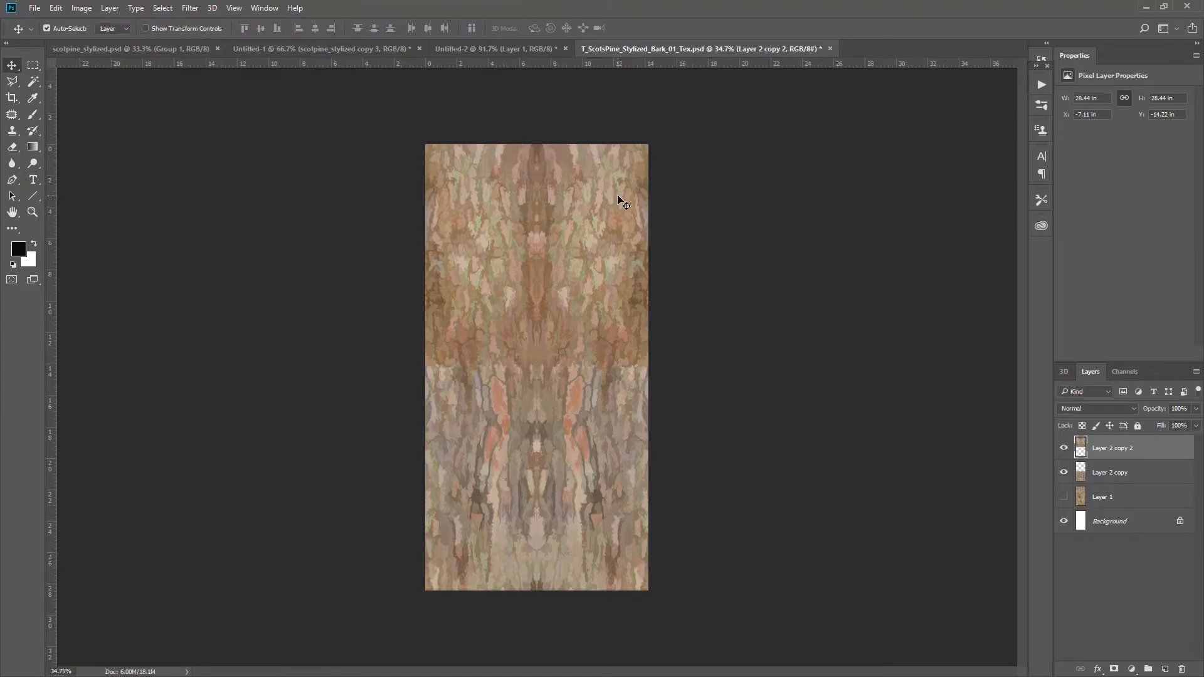
key("ctrl+t")
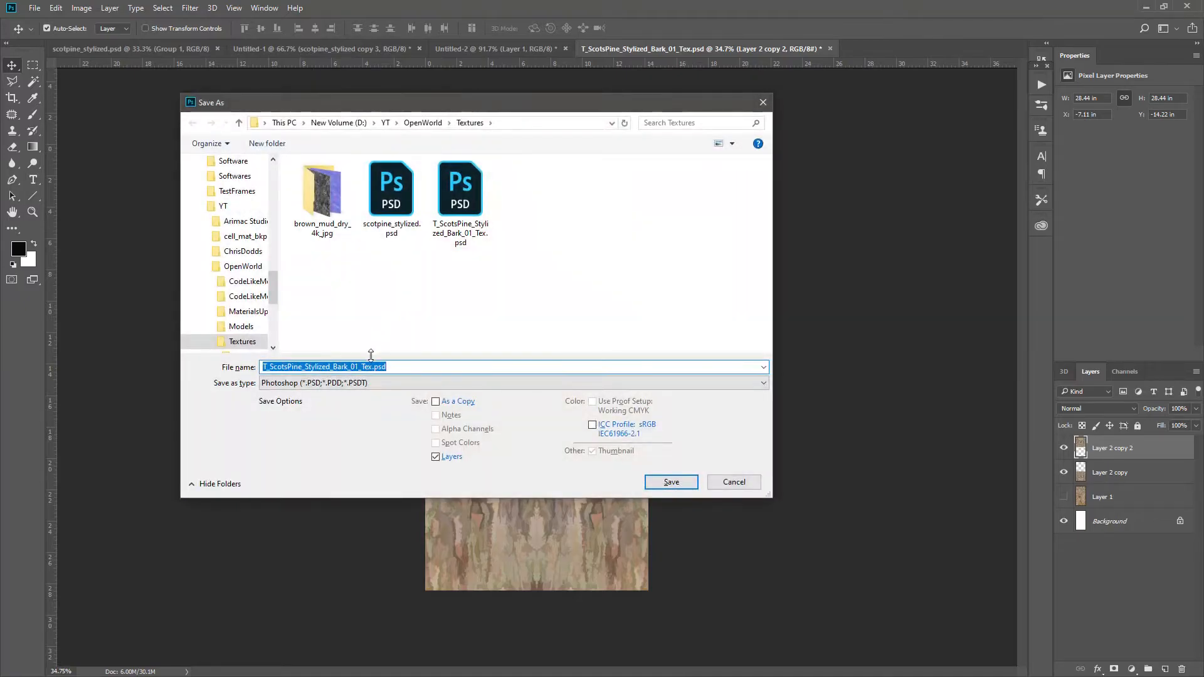
Step: Overwrite T_ScotsPine_Stylized_Bark_01_Tex.png with the new PNG and reimport the texture in Unreal
left_click(513, 383)
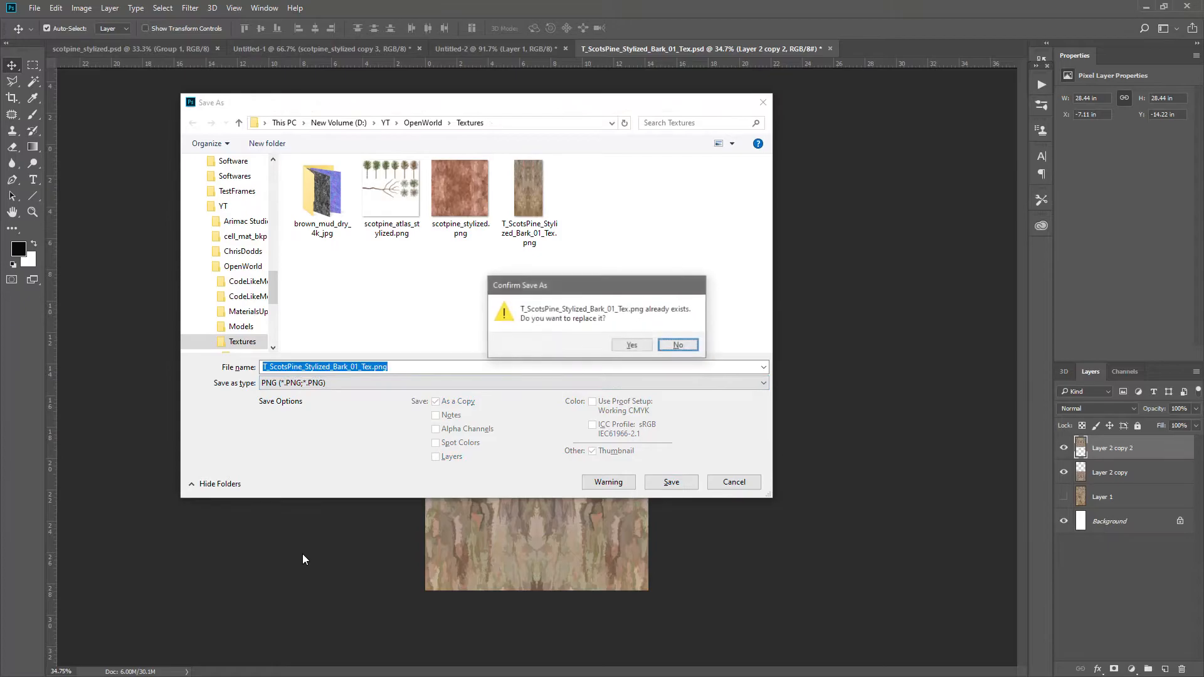
left_click(631, 345)
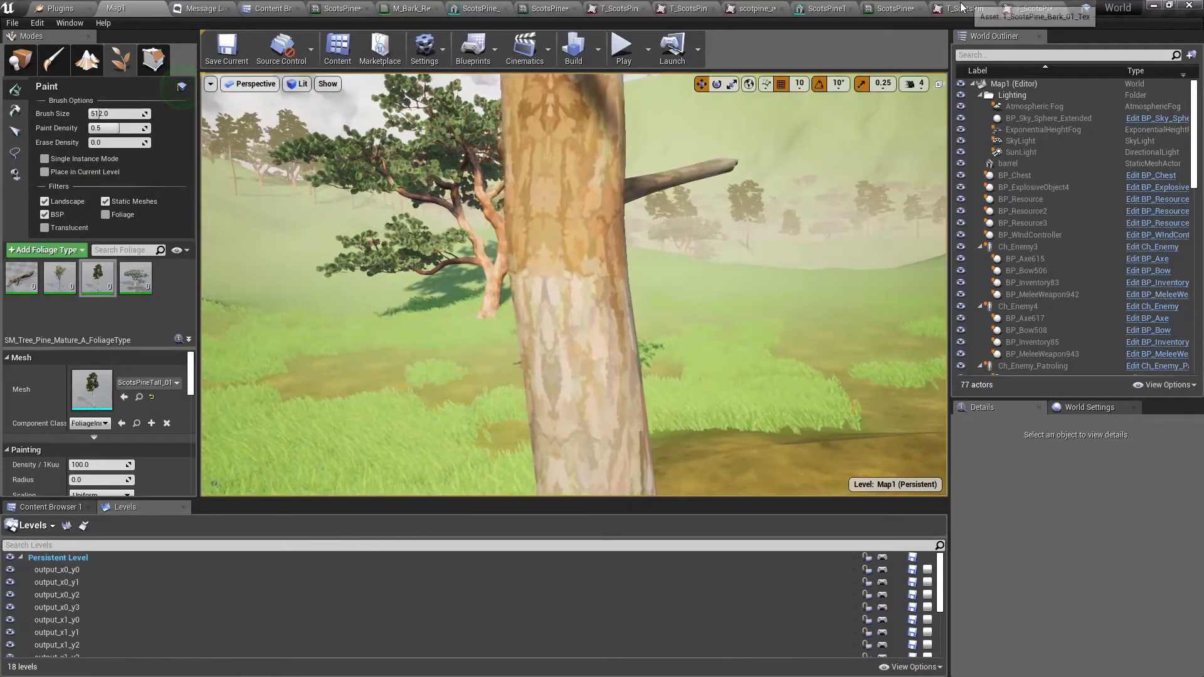
left_click(1072, 8)
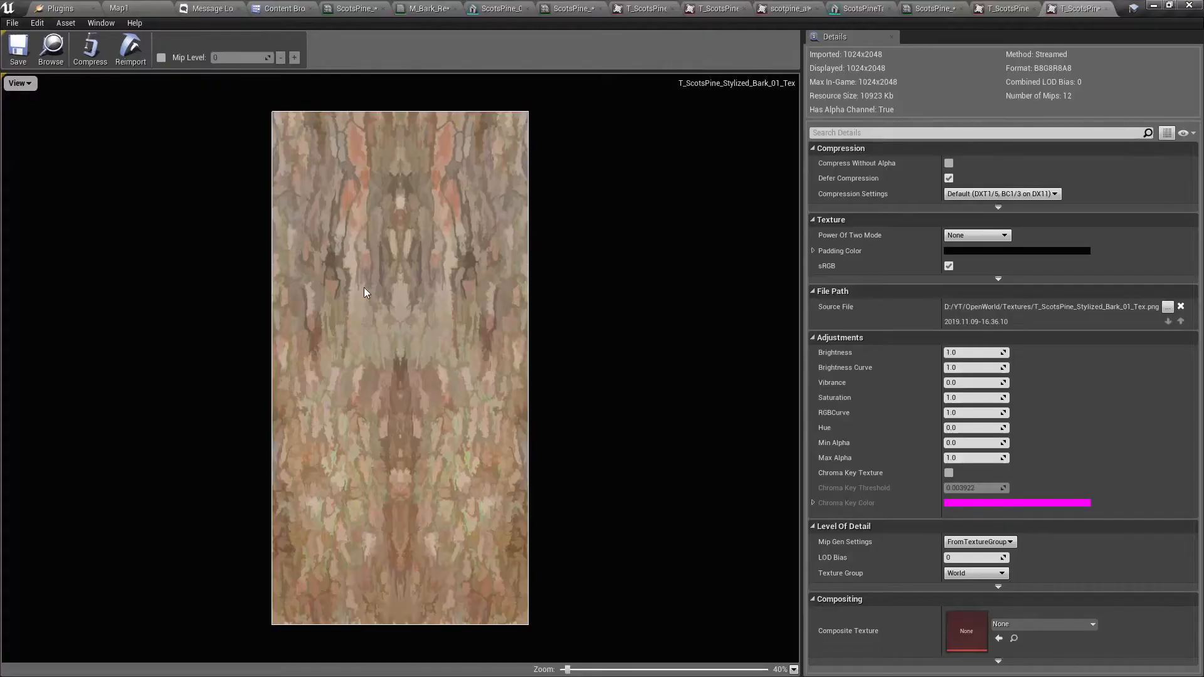
left_click(130, 50)
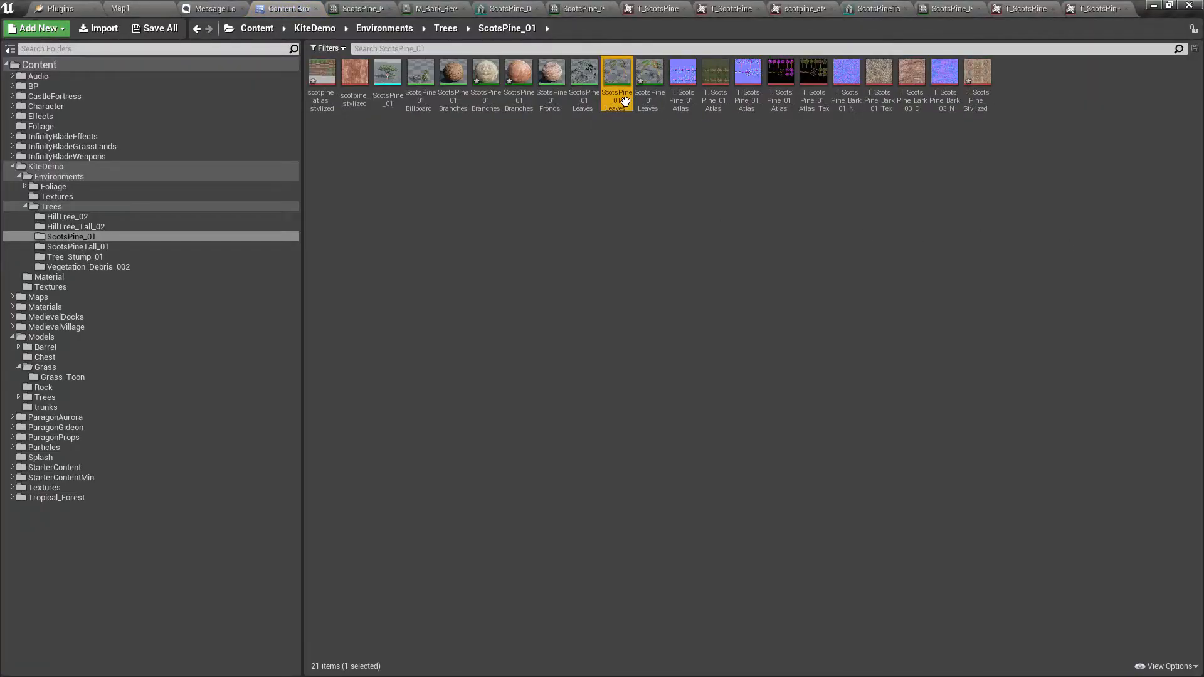
mouse_move(616, 76)
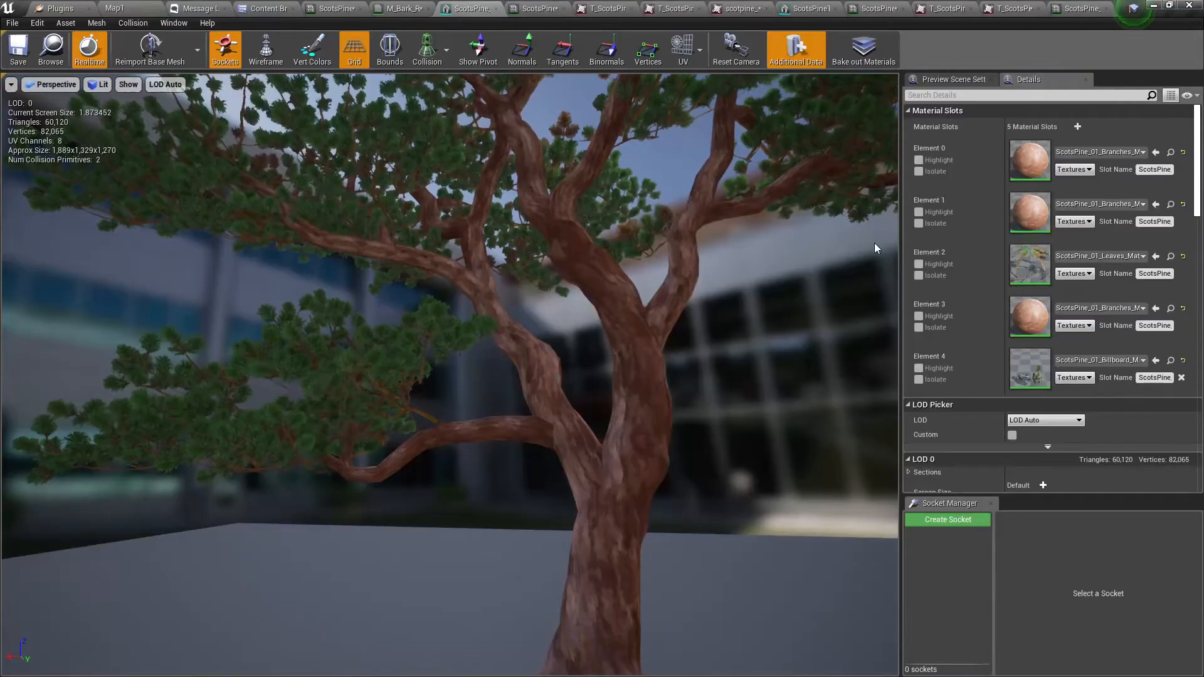
left_click(270, 8)
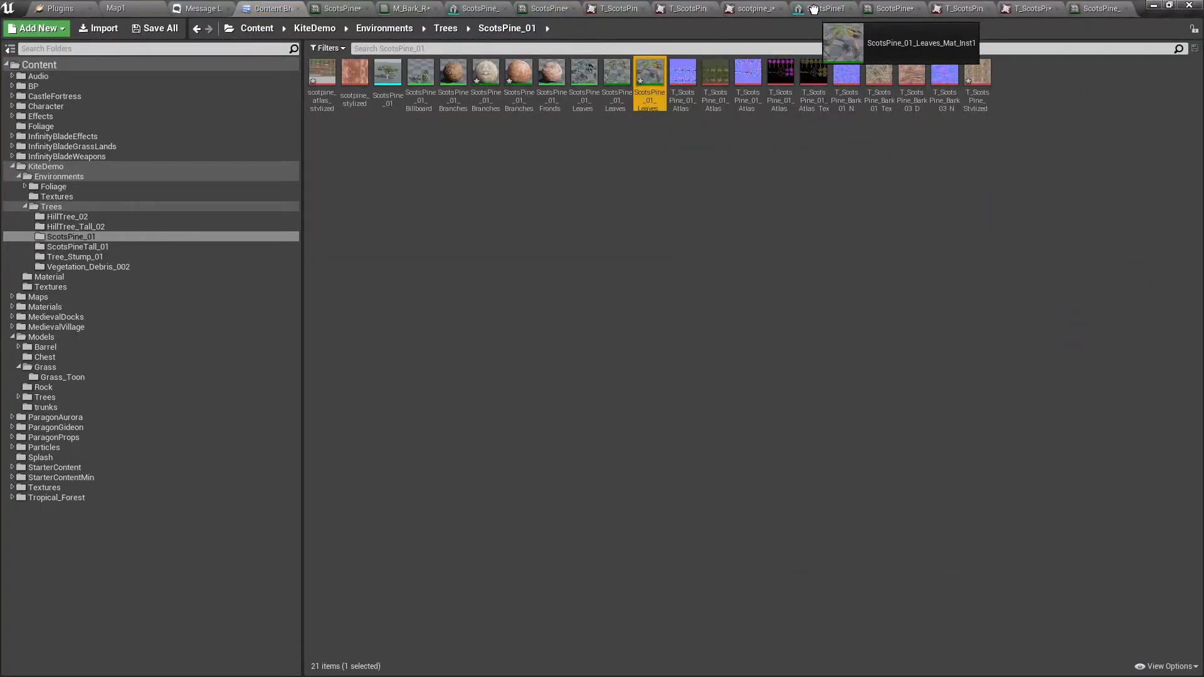
left_click(805, 8)
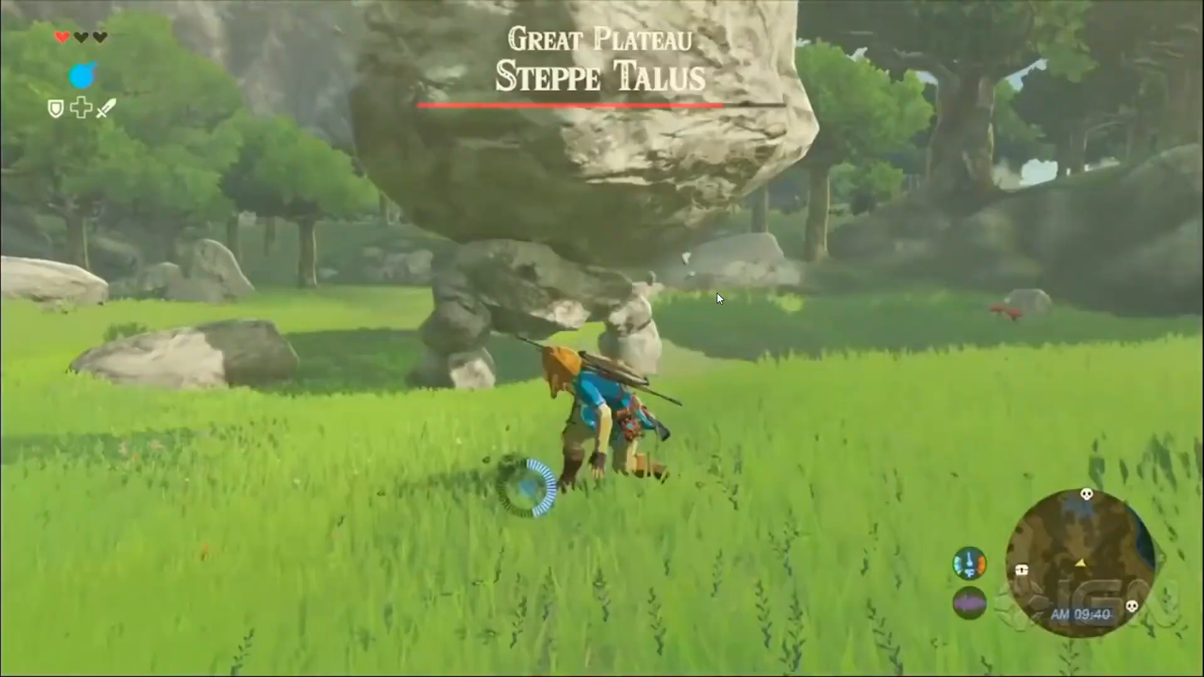
mouse_move(677, 353)
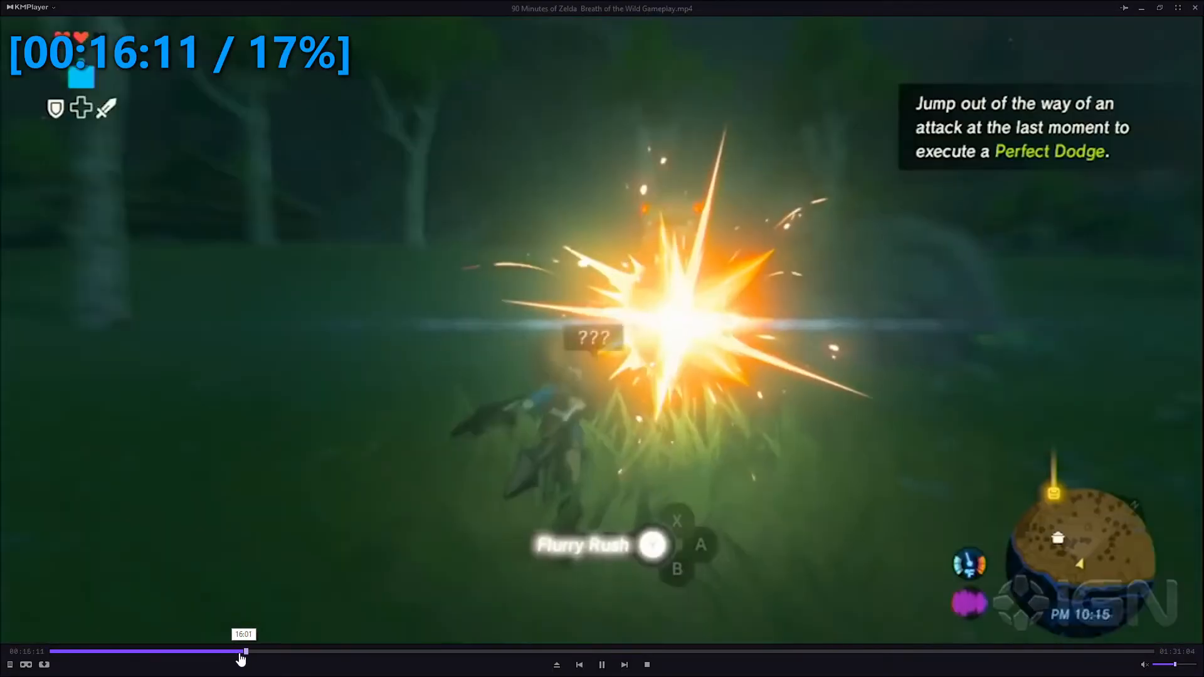
Step: Drag the KMPlayer seek bar to skip the Zelda video ahead to about 16:01
left_click_drag(244, 652, 183, 653)
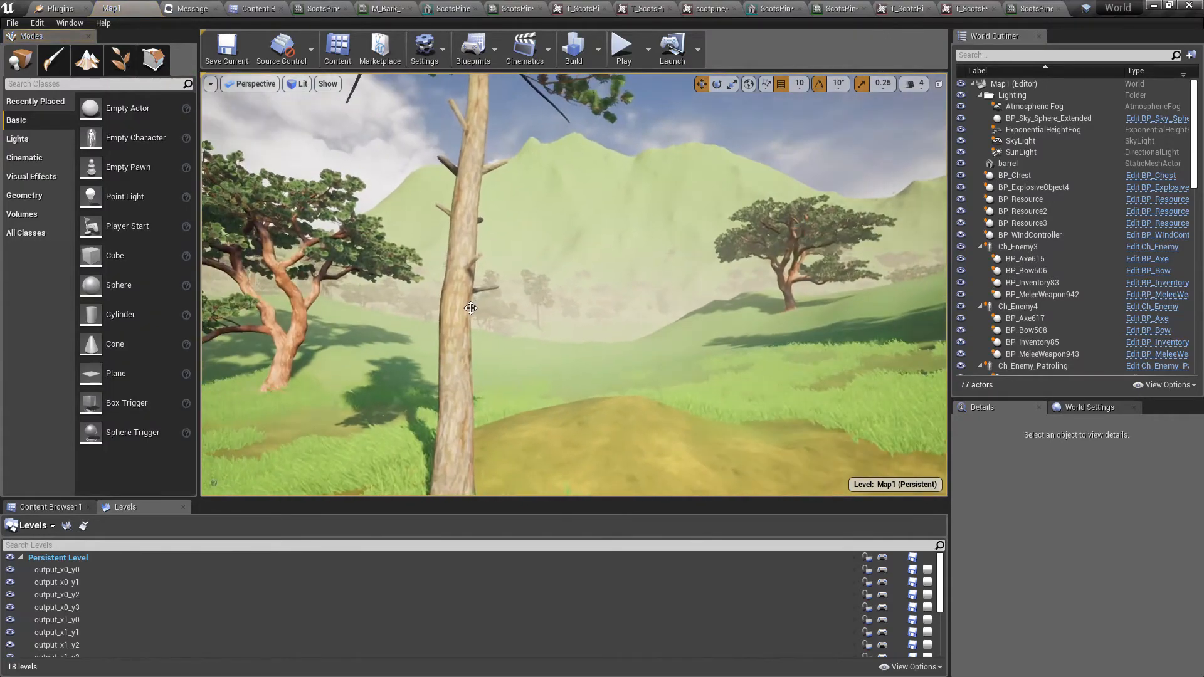
Step: Toggle full-screen mode with F11, bringing up the CodeLikeMe Patreon page
key("F11")
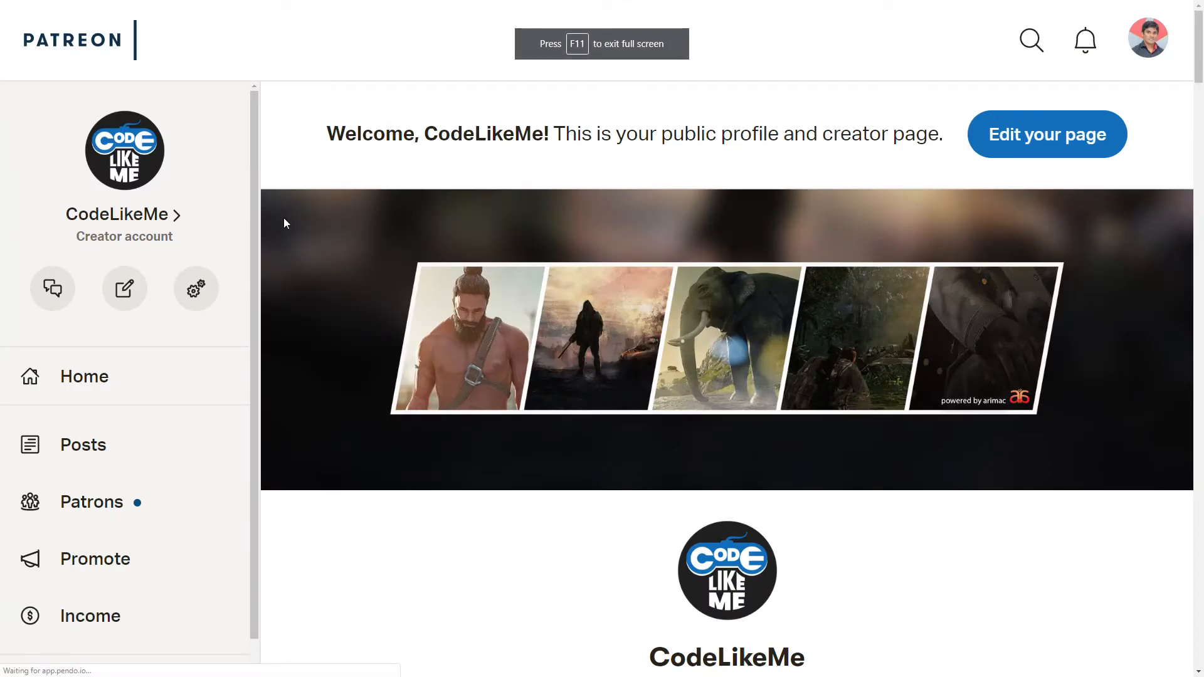
Step: Exit full screen and scroll the CodeLikeMe feed down to the grass blending tutorials
key("F11")
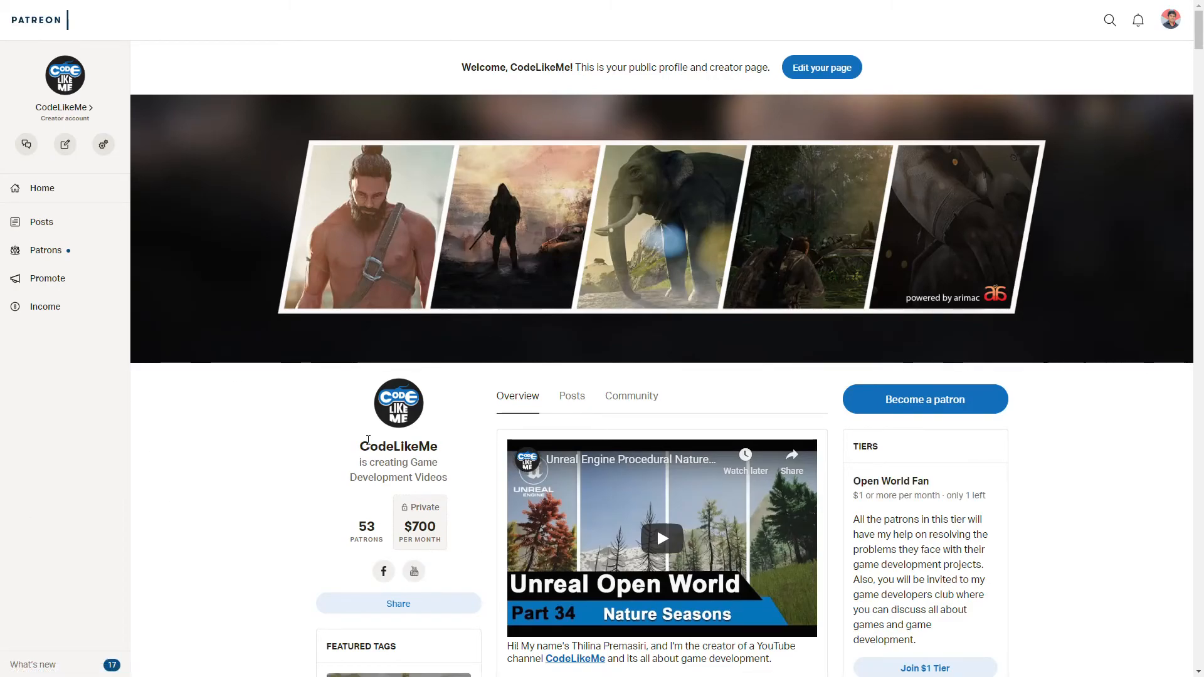
scroll("down", 3)
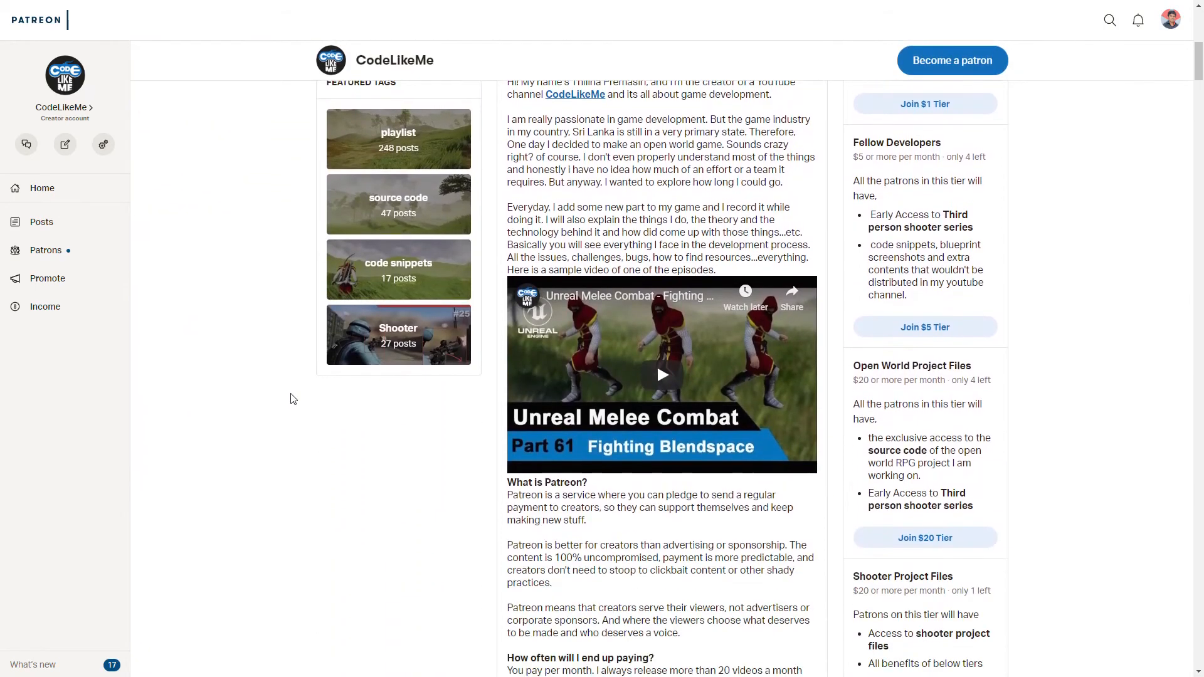
scroll("down", 3)
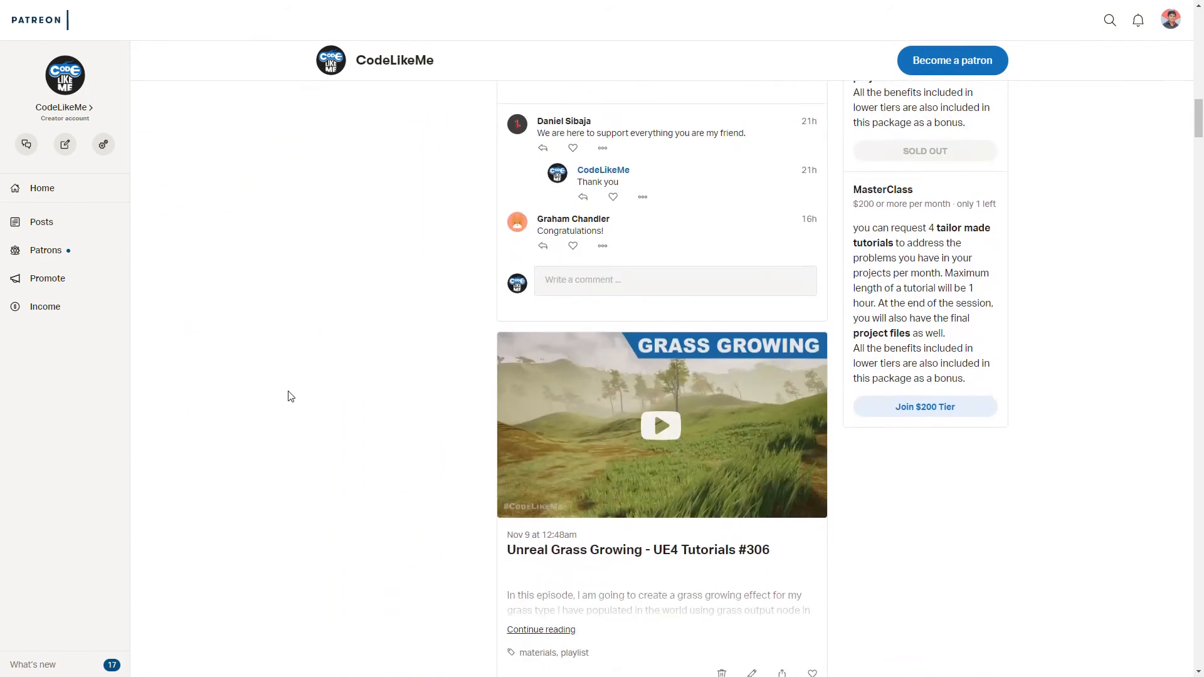
scroll("down", 3)
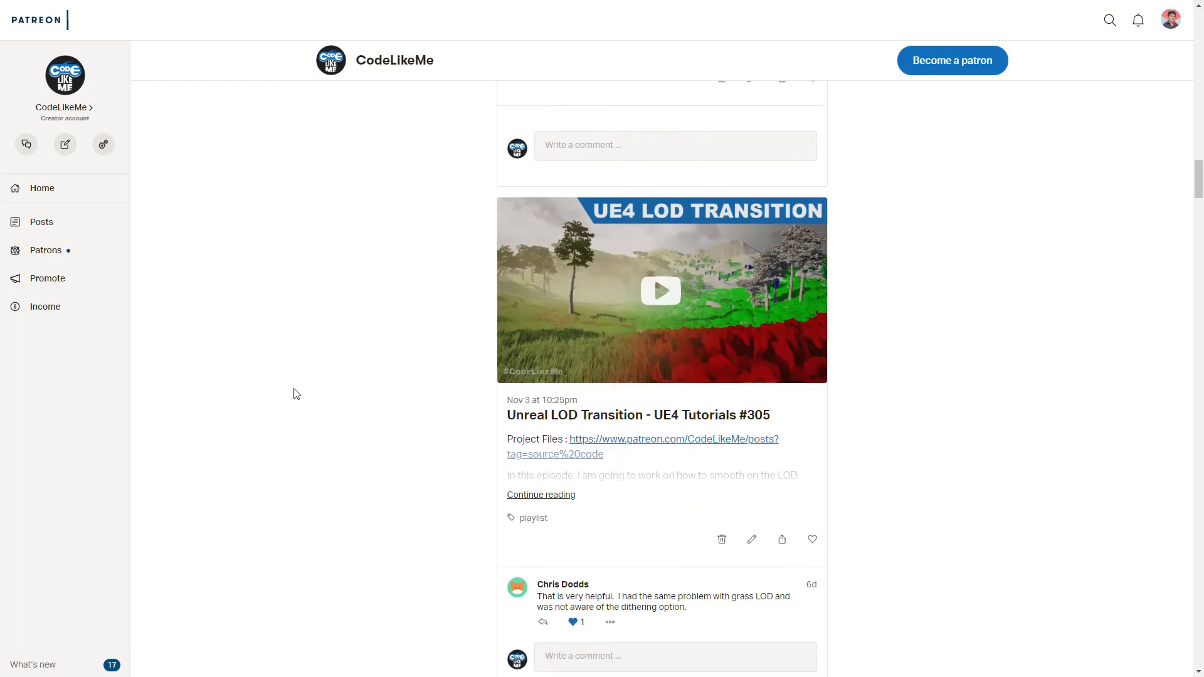
scroll("down", 3)
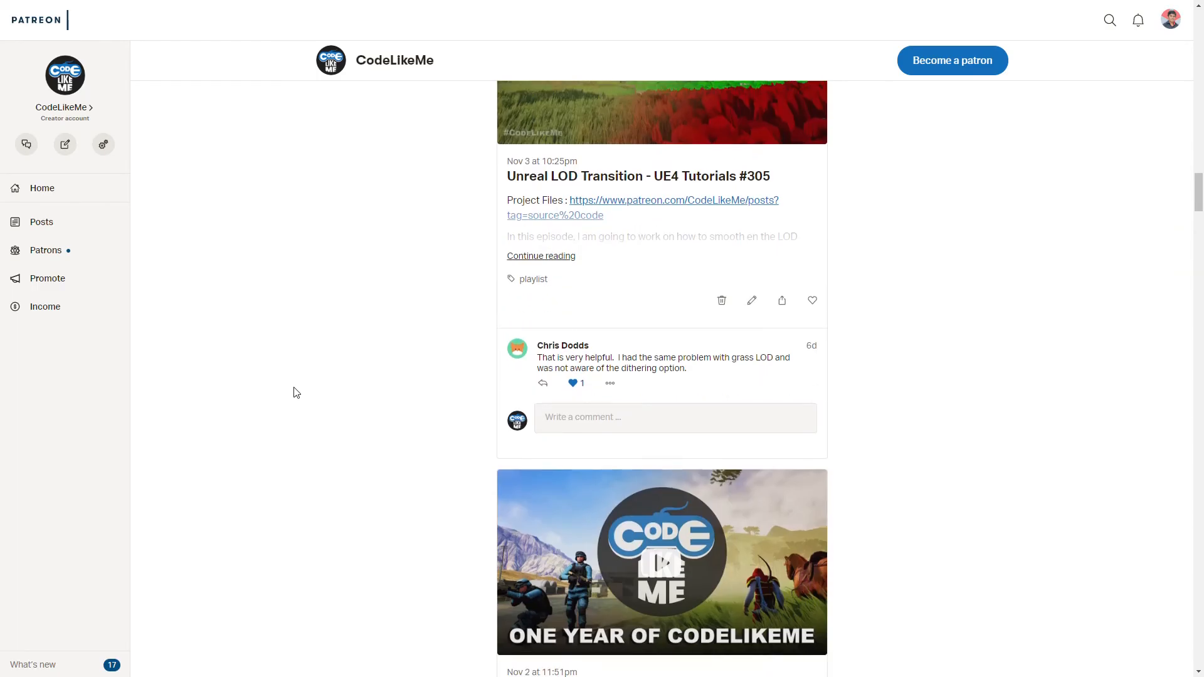
scroll("down", 3)
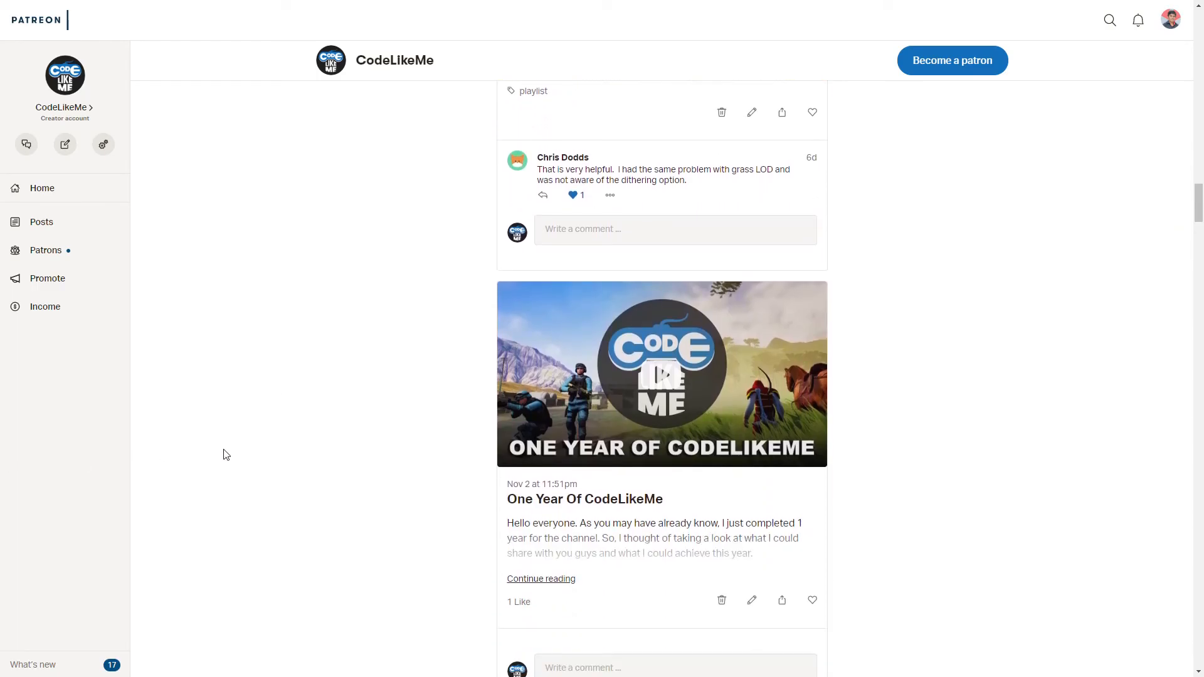
scroll("down", 3)
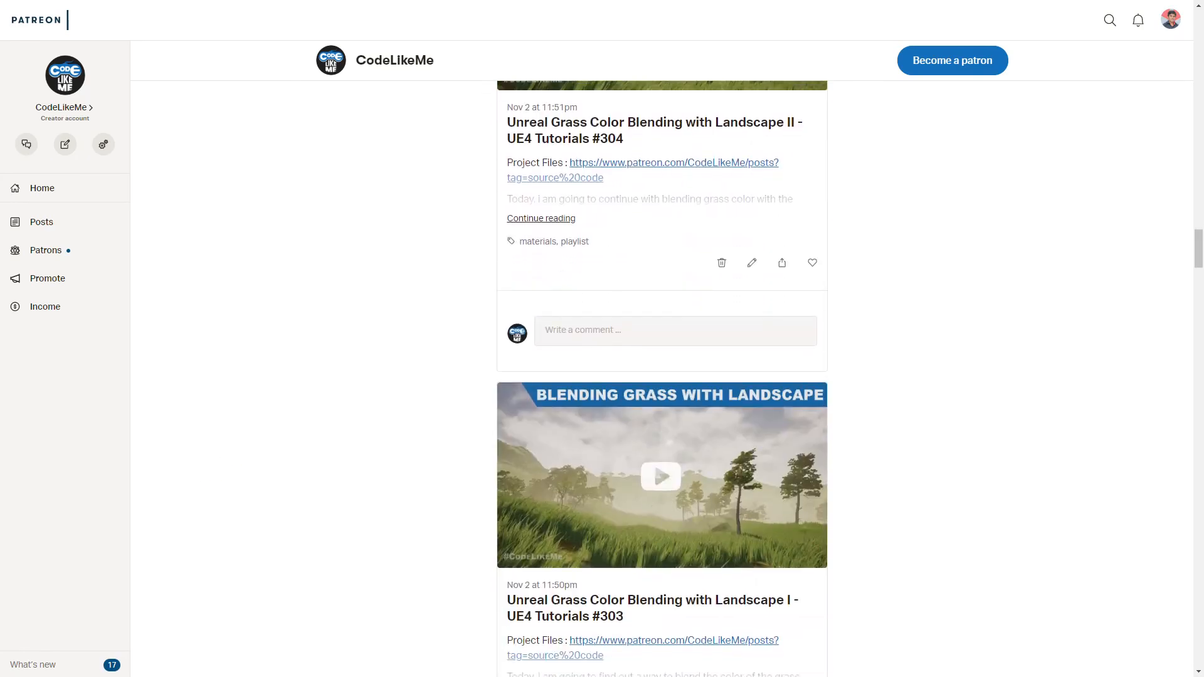